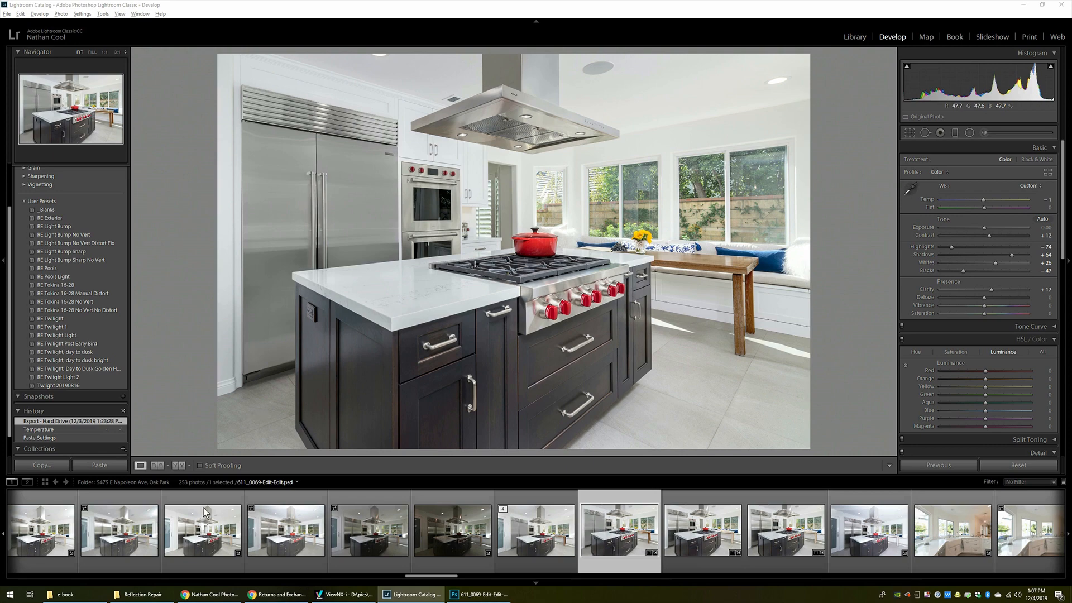
# Compare the raw and edited kitchen versions, then inspect the fridge doors at 1:1 and return to fit view
pyautogui.click(117, 532)
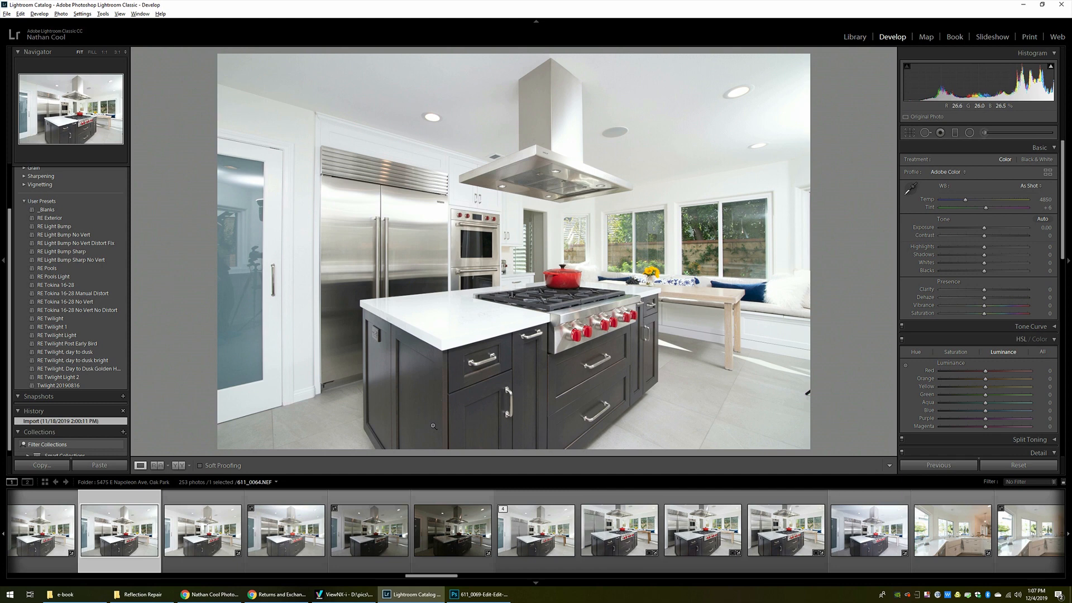
pyautogui.moveTo(618, 528)
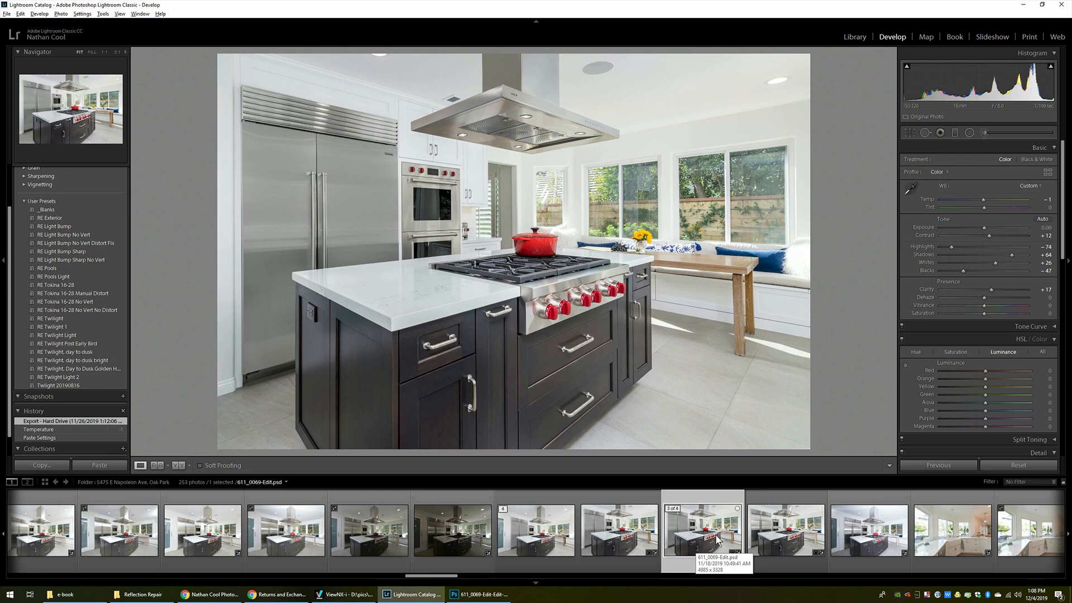
pyautogui.click(786, 532)
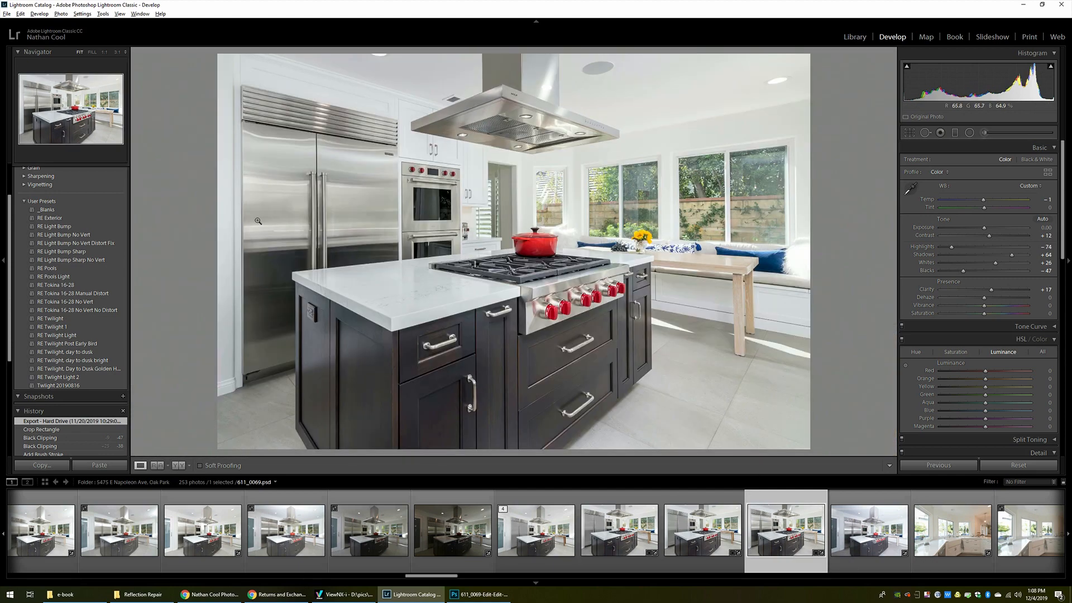
pyautogui.click(258, 221)
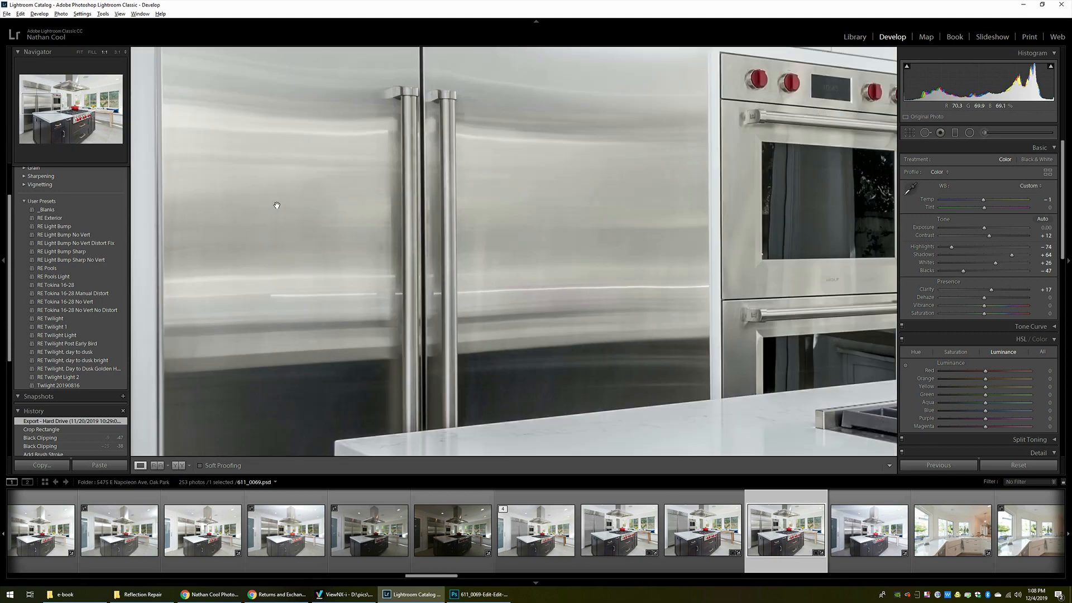
pyautogui.click(87, 51)
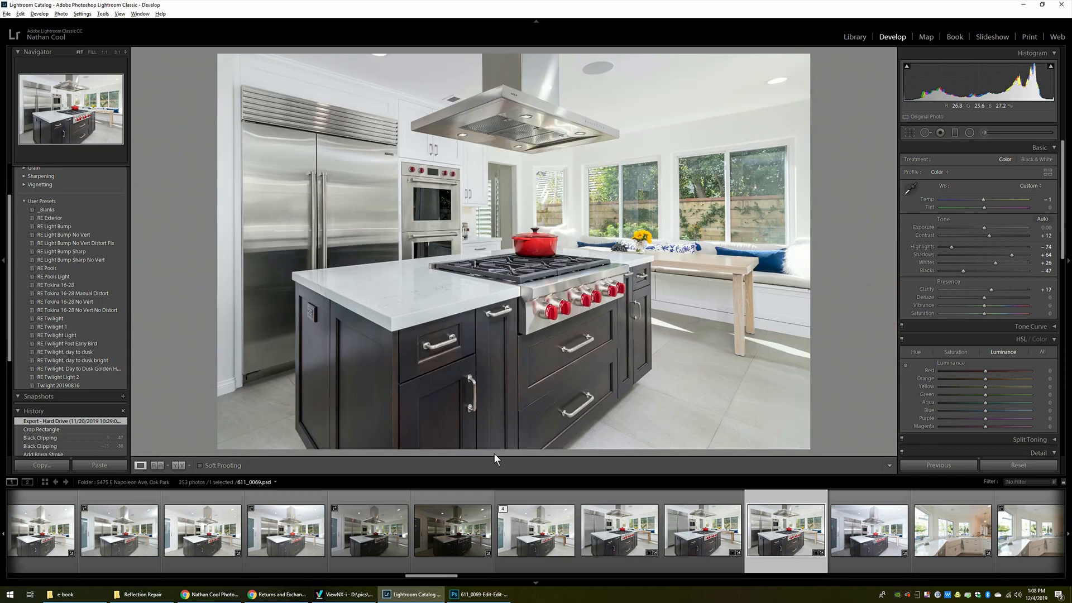
# Display the 2-of-4 stacked edited kitchen version in the Develop module
pyautogui.click(619, 529)
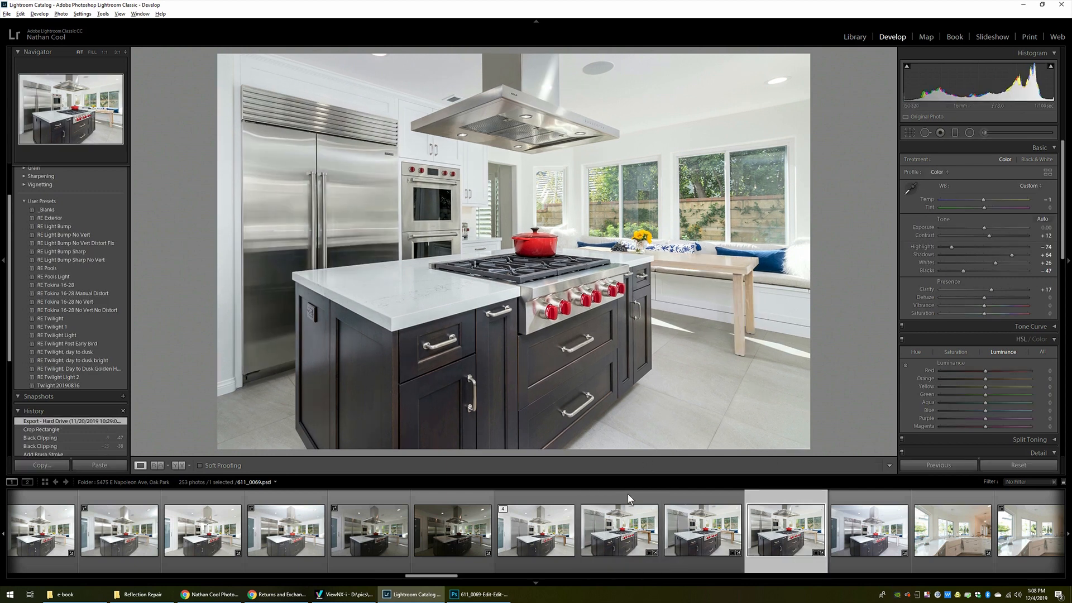
pyautogui.click(618, 529)
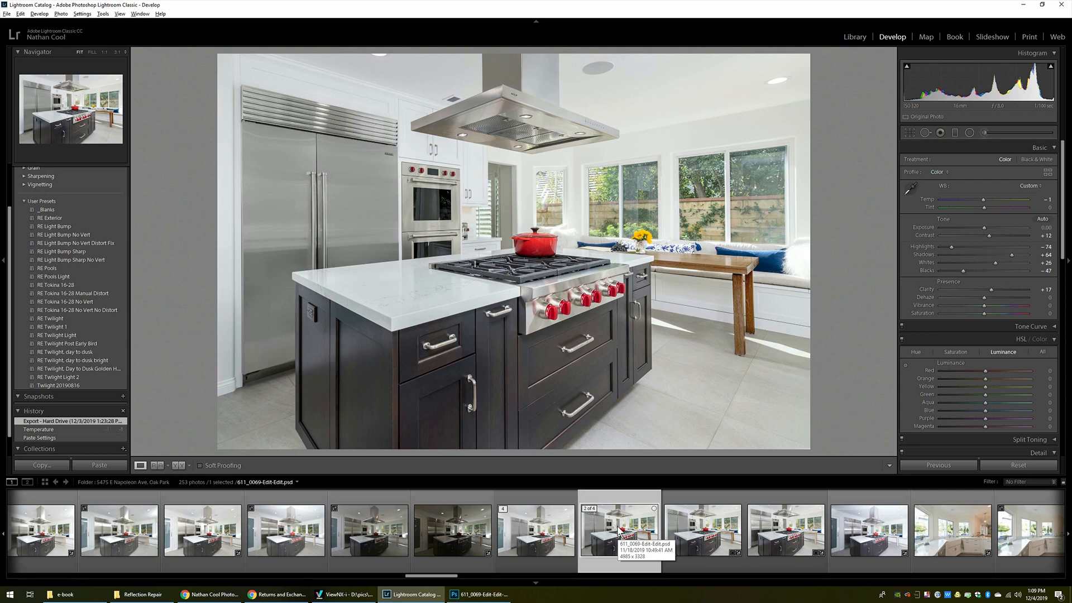
pyautogui.click(535, 529)
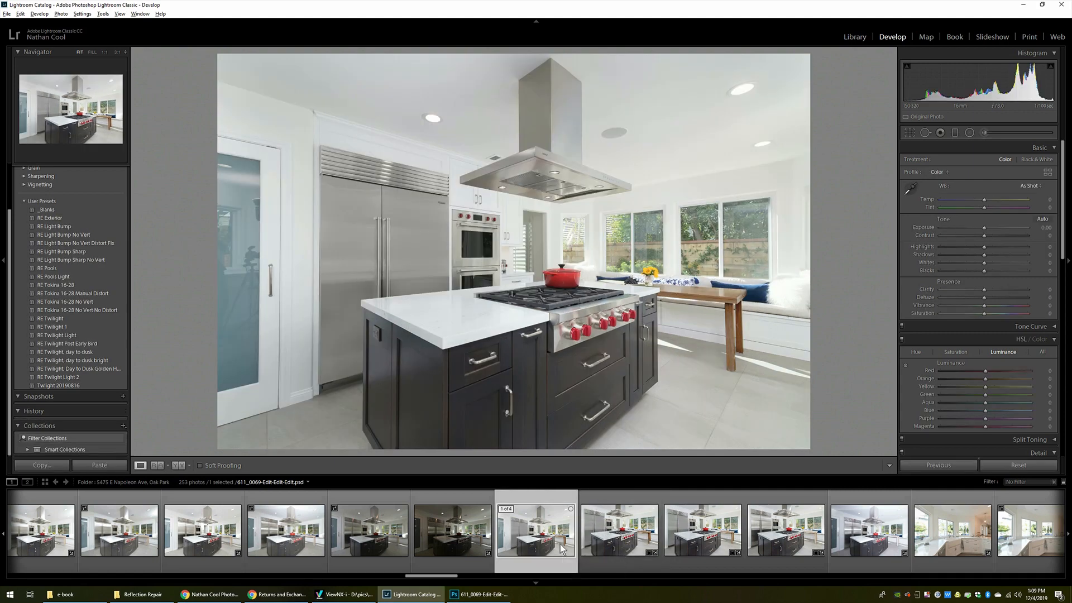
pyautogui.moveTo(561, 547)
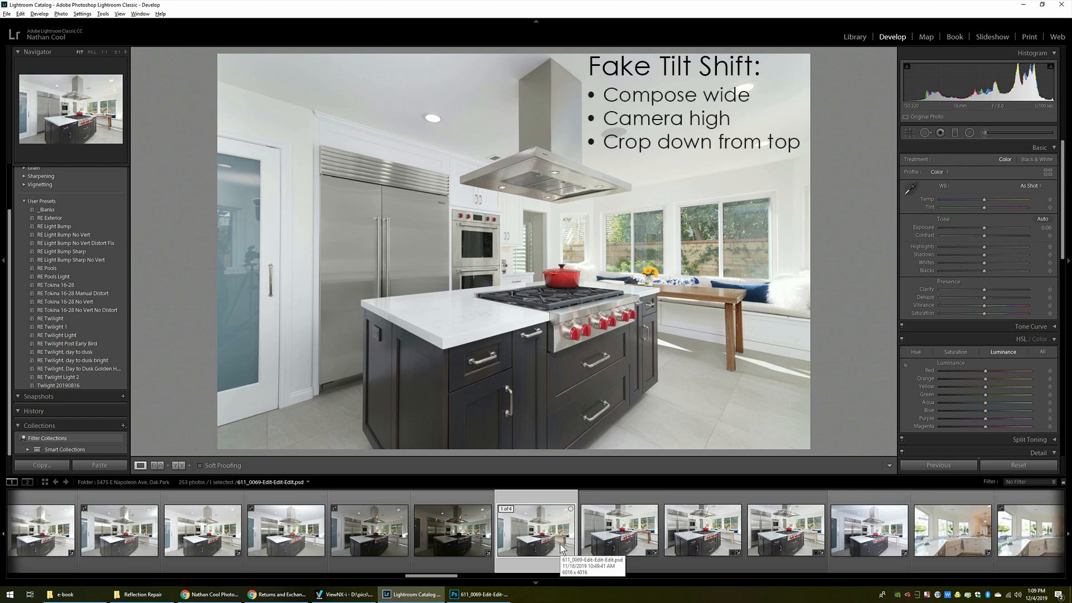
pyautogui.click(618, 531)
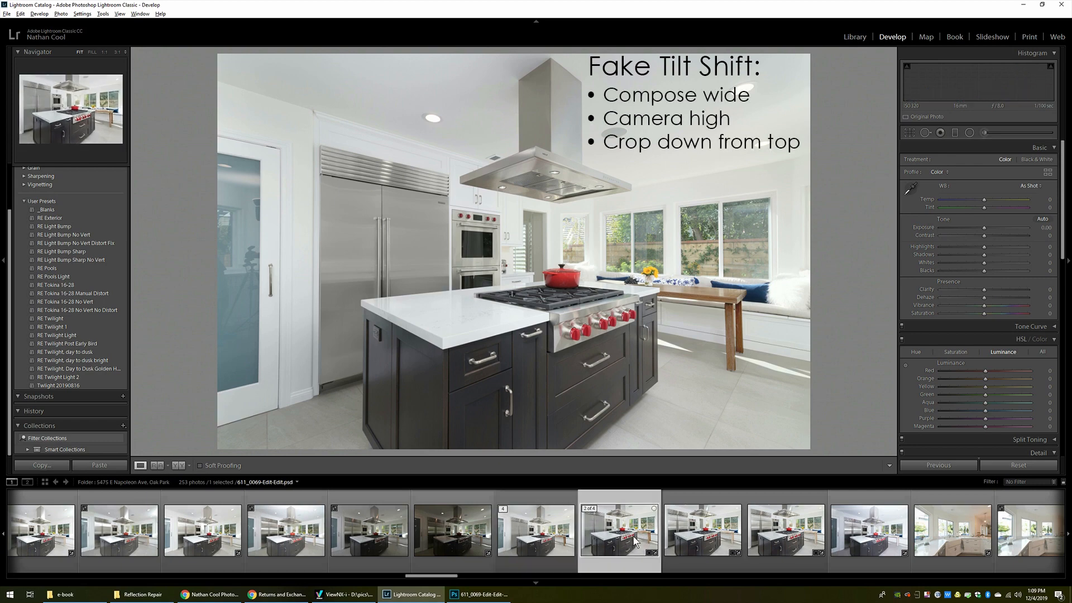
pyautogui.click(100, 465)
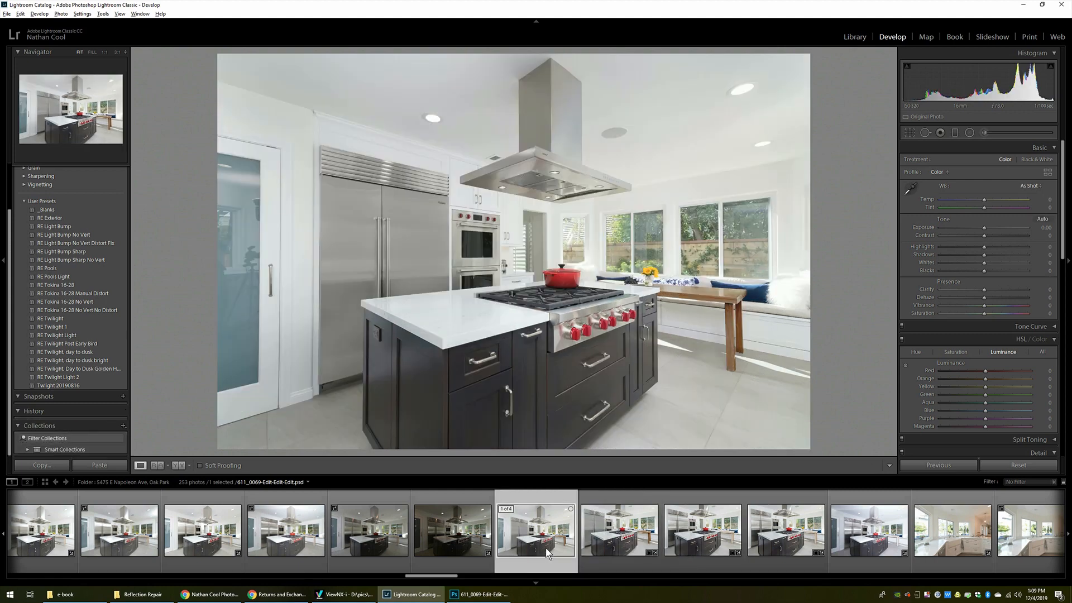
pyautogui.click(618, 529)
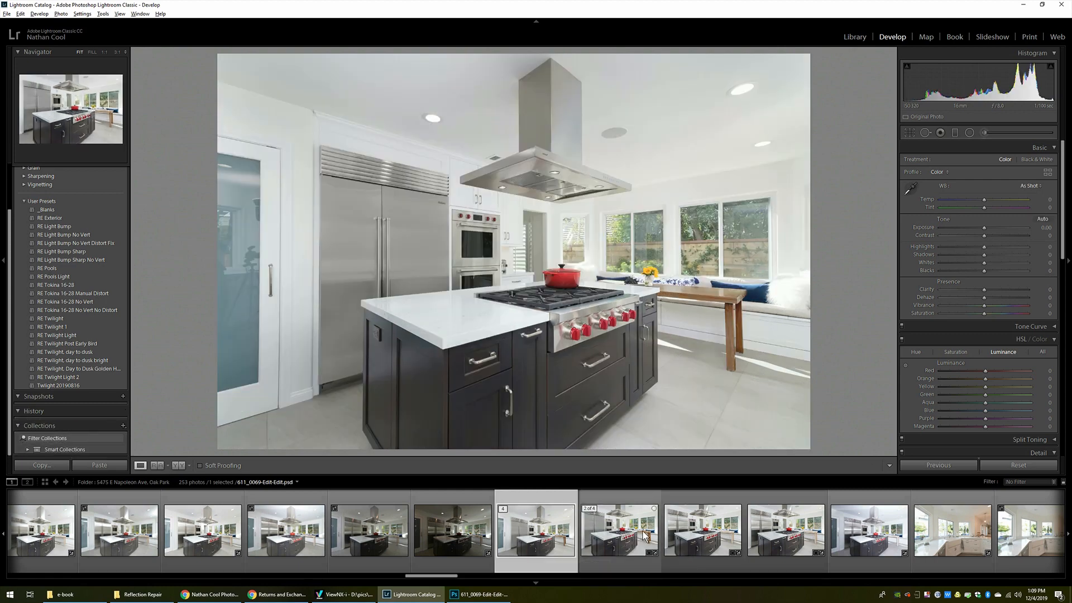
pyautogui.moveTo(644, 539)
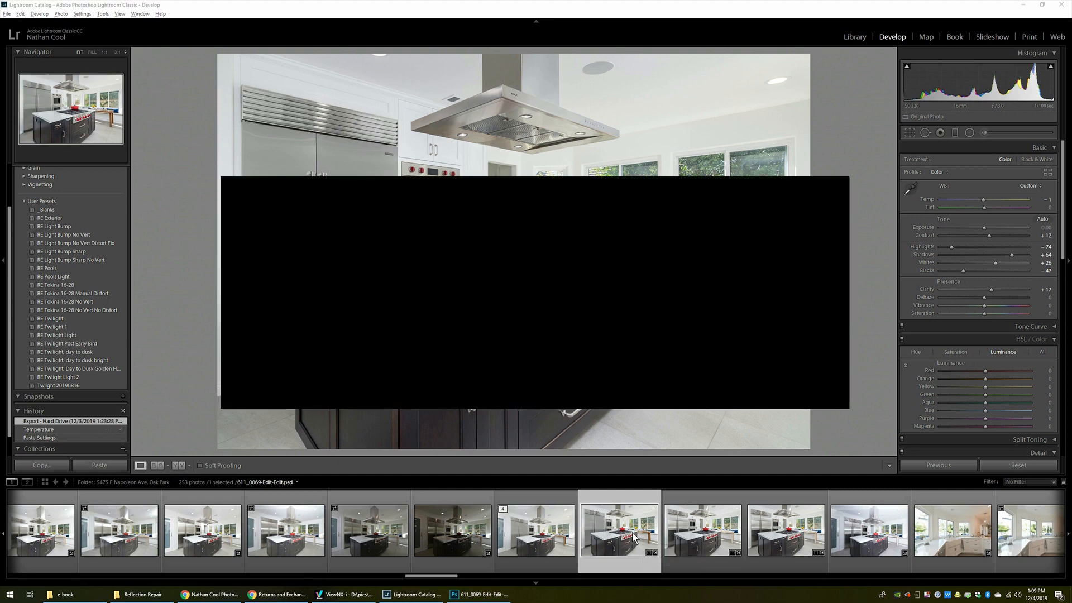
# Switch to the layered Photoshop document and toggle the layer beneath the fill off and back on
pyautogui.click(479, 594)
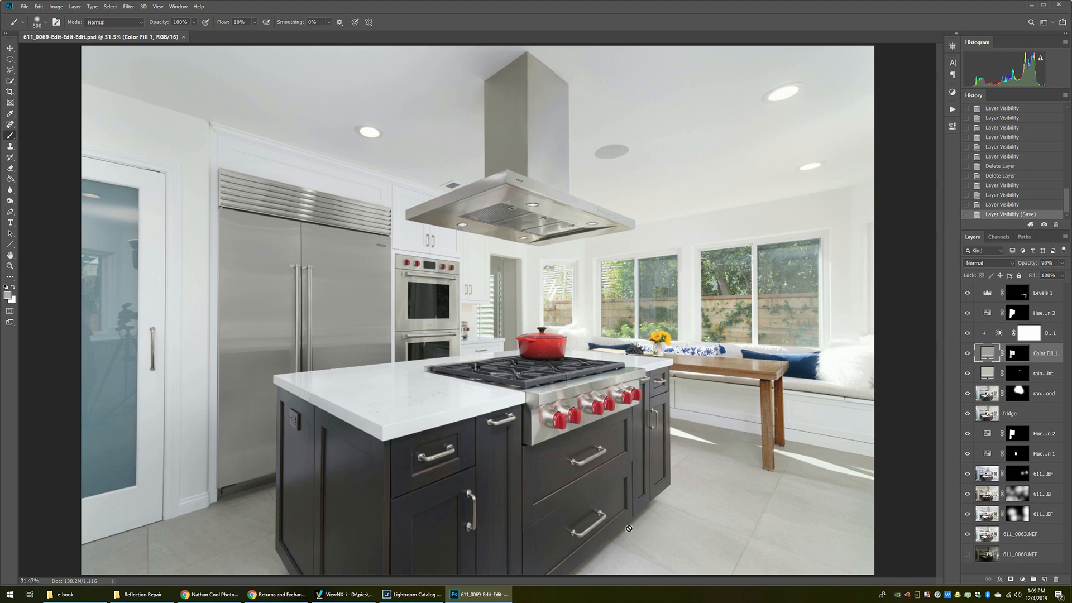
pyautogui.moveTo(1019, 446)
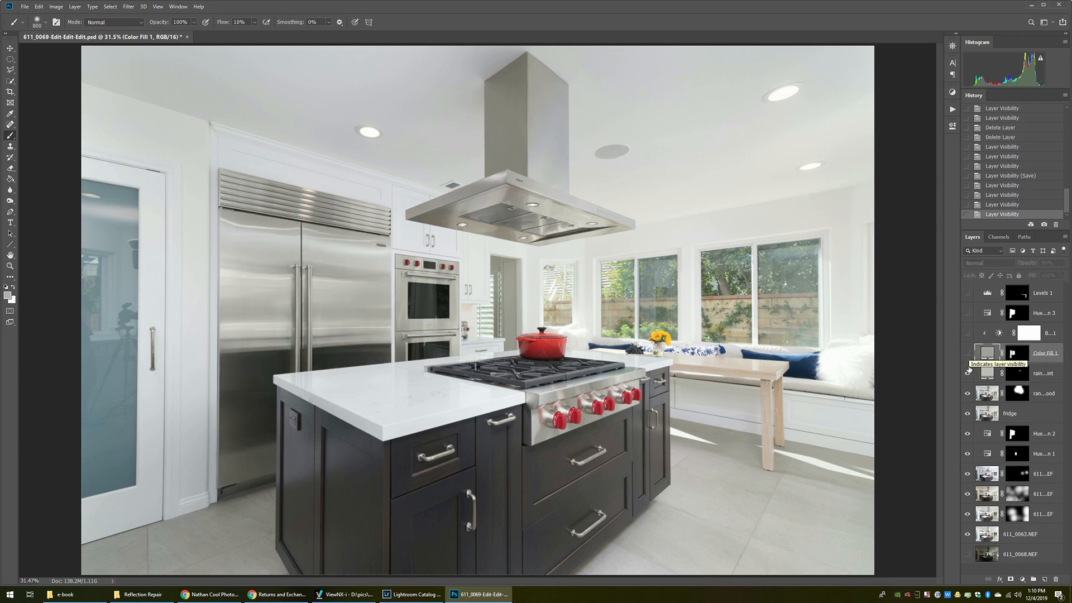
pyautogui.click(968, 373)
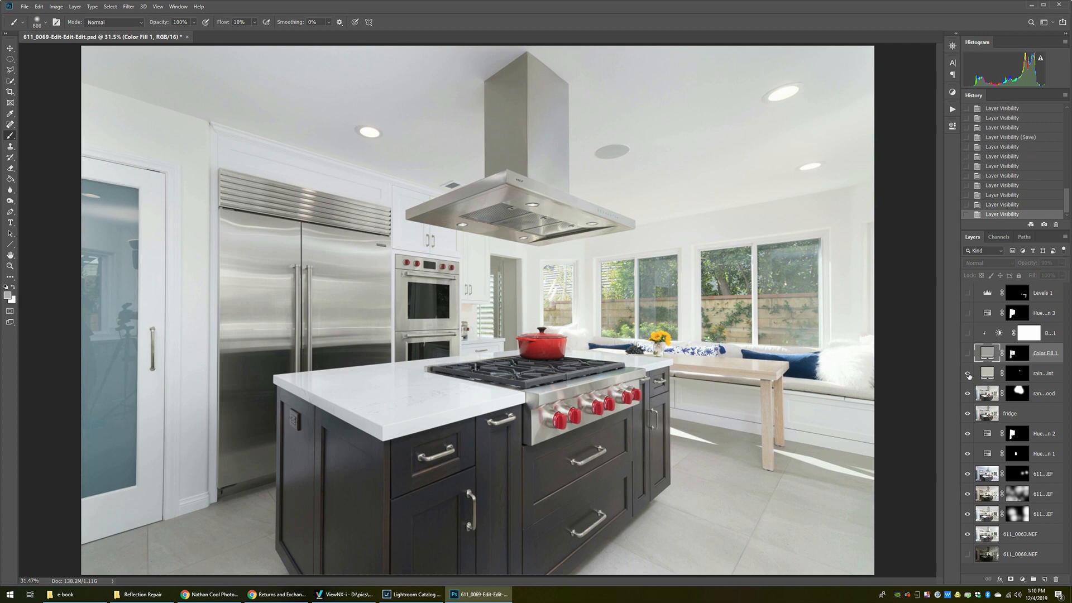
pyautogui.click(967, 374)
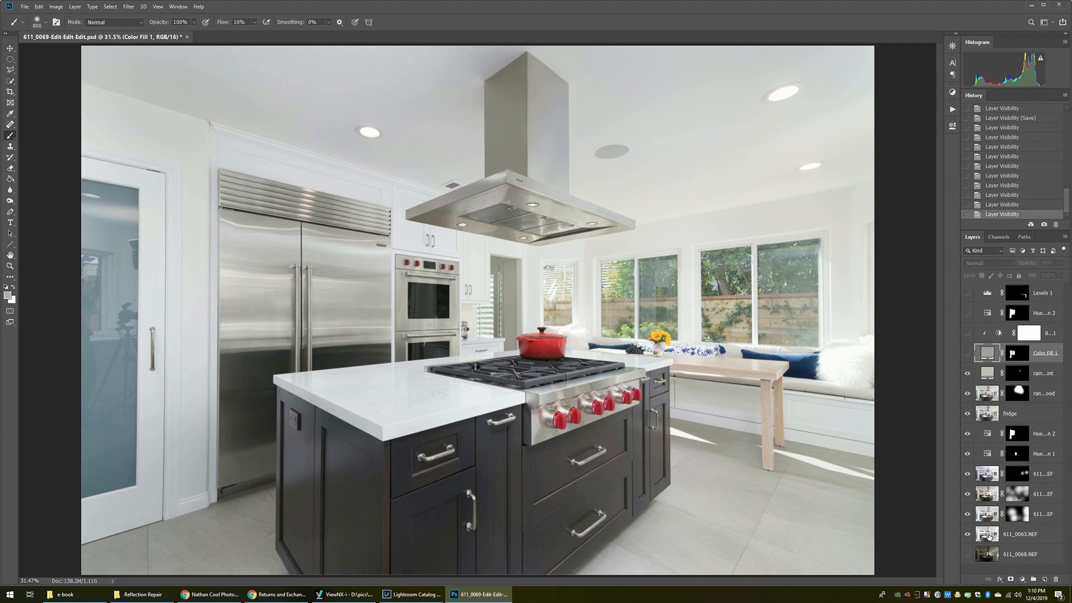
pyautogui.moveTo(347, 293)
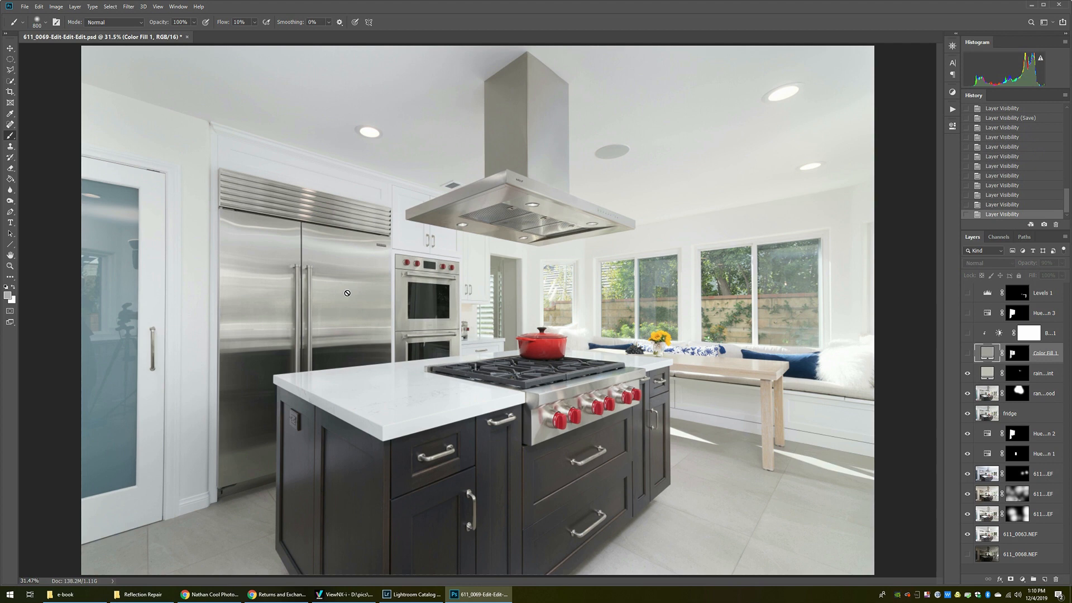
pyautogui.moveTo(870, 568)
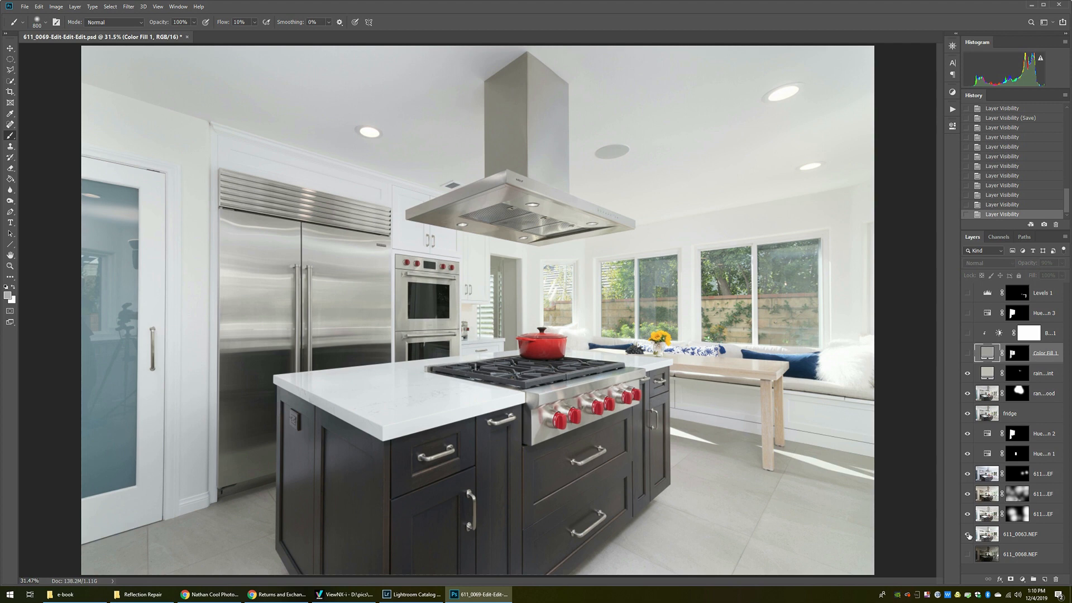
pyautogui.click(968, 534)
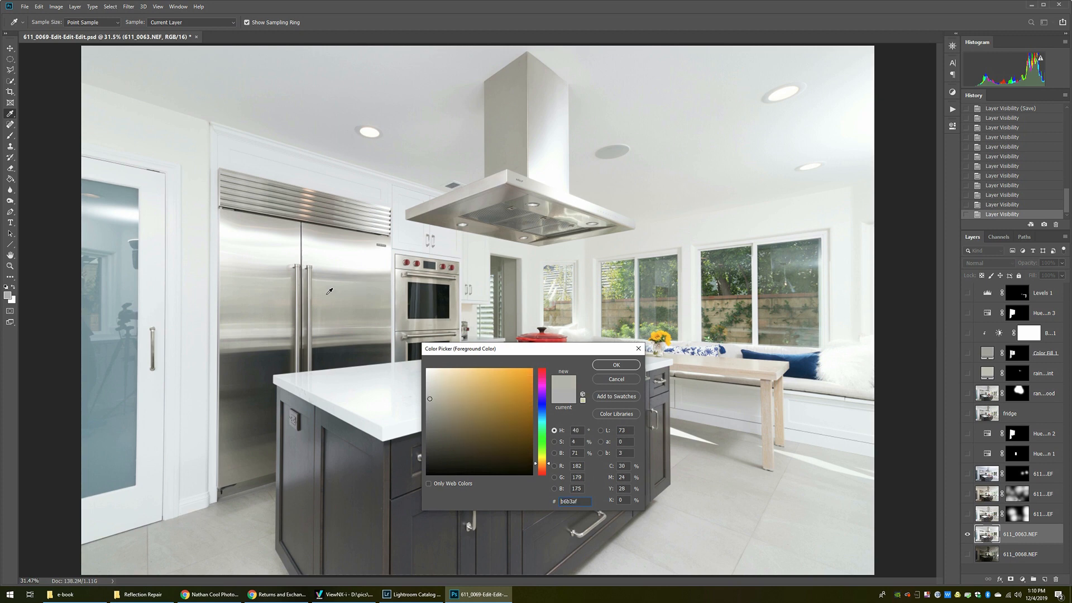
pyautogui.click(430, 392)
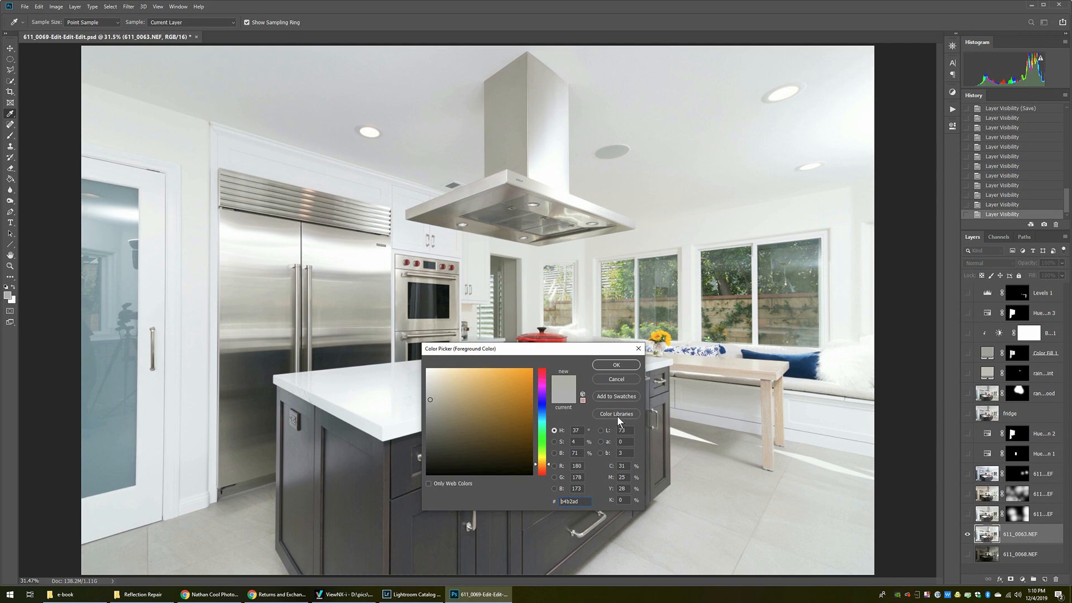
pyautogui.click(615, 364)
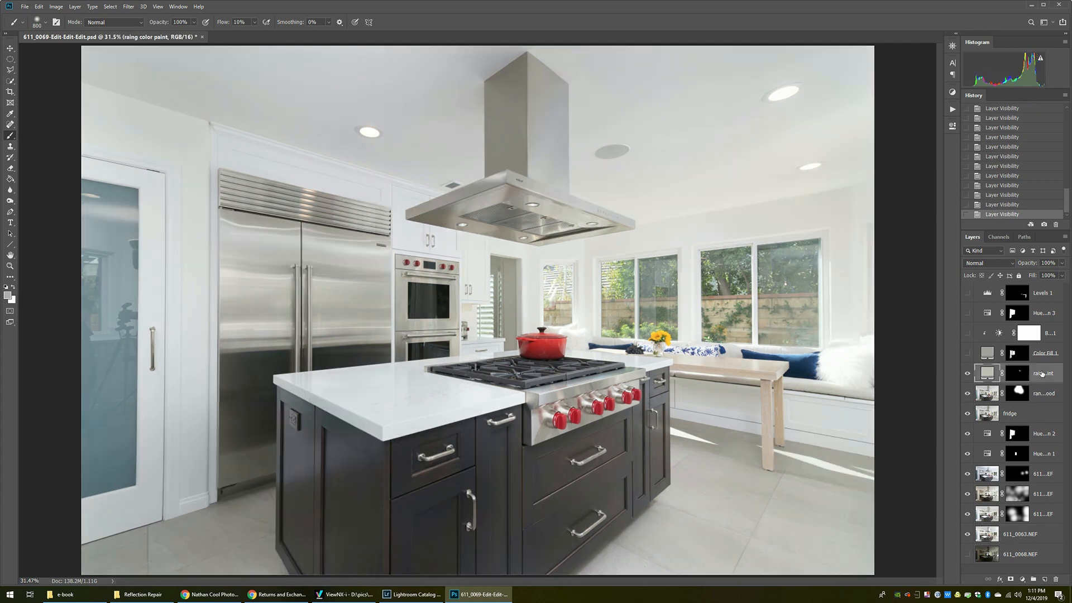
pyautogui.moveTo(1042, 374)
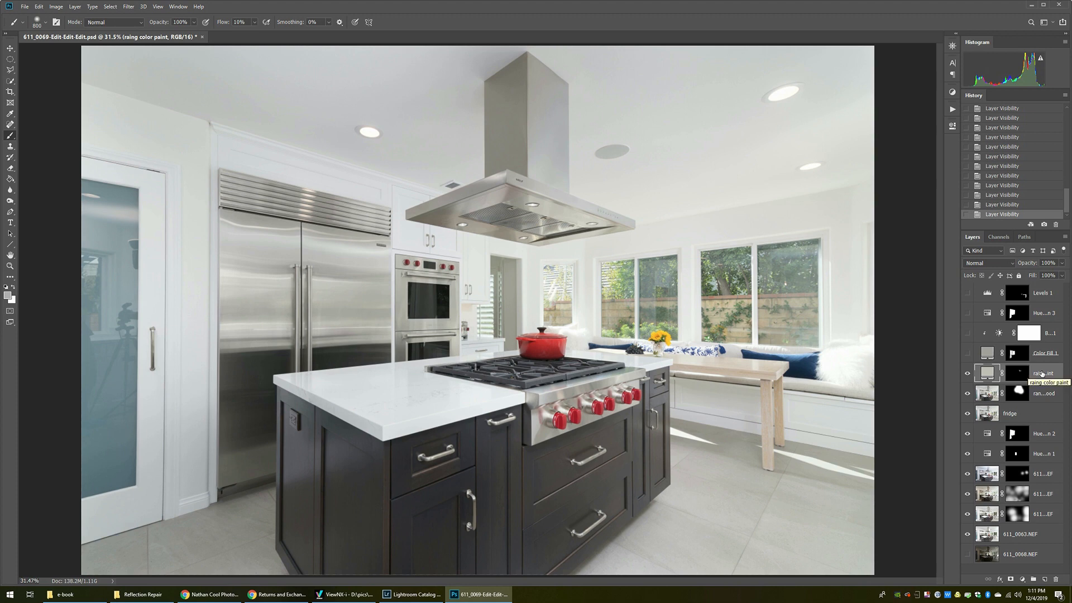
# Create a solid gray b4b2ad fill layer 'fridge color' with an inverted mask
pyautogui.click(75, 7)
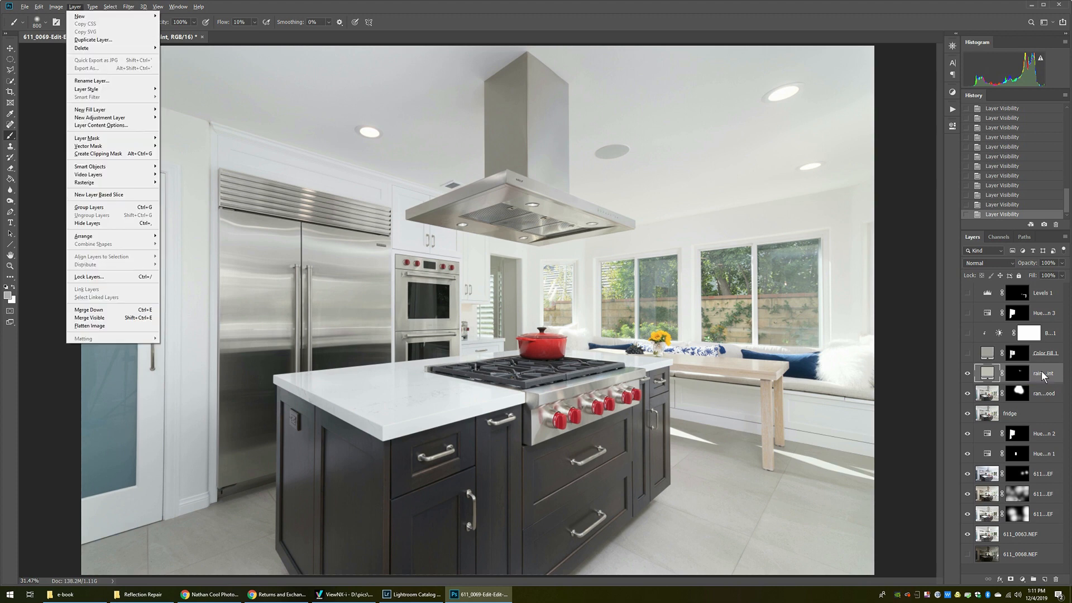
pyautogui.moveTo(91, 109)
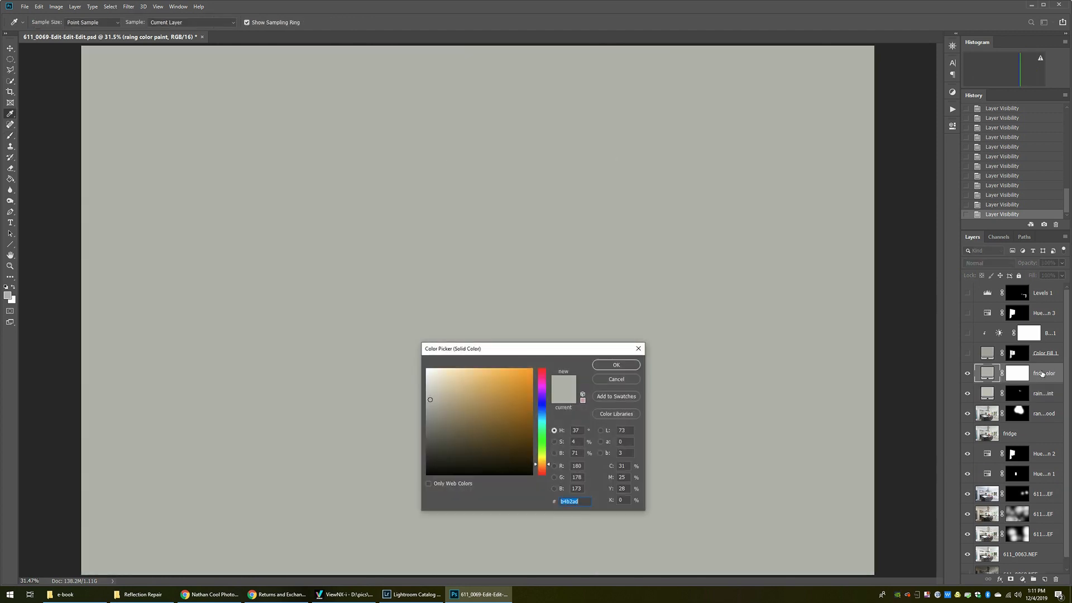
pyautogui.click(614, 364)
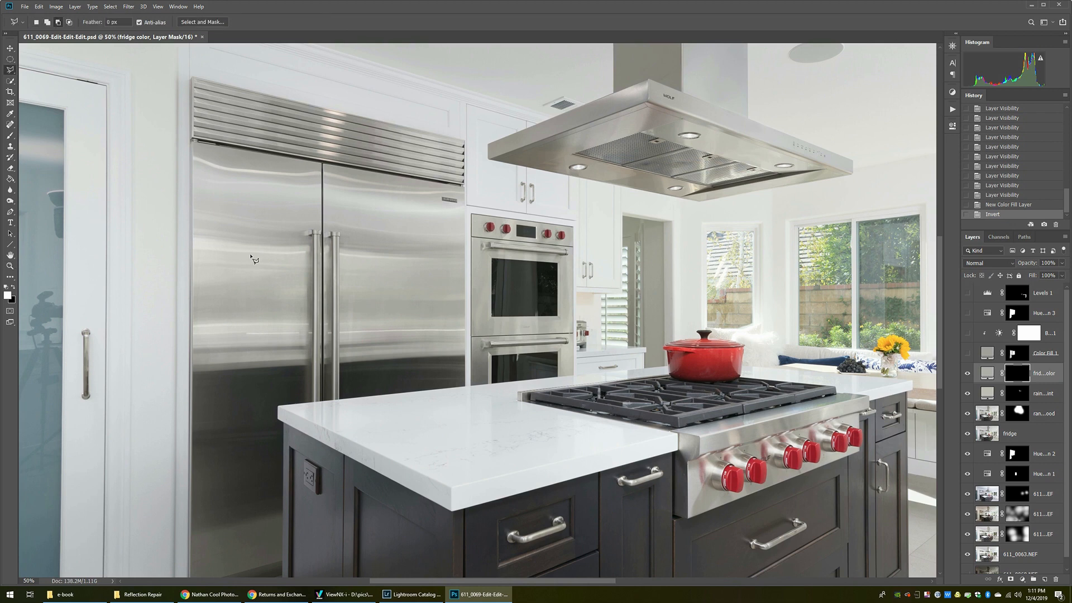
pyautogui.moveTo(196, 147)
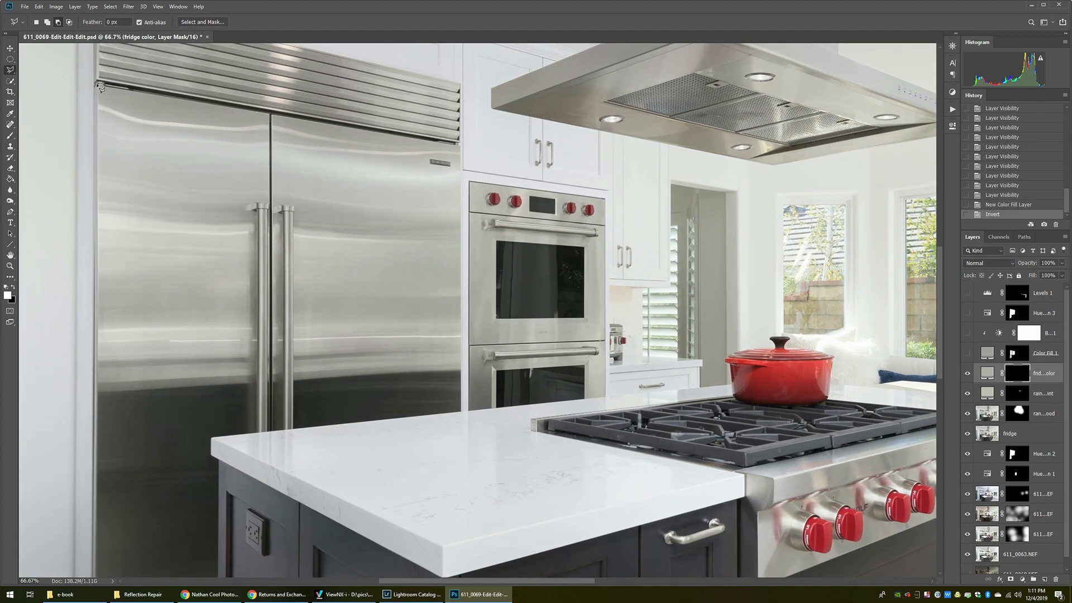
# Outline the refrigerator doors with the Polygonal Lasso, excluding cabinets and countertop
pyautogui.moveTo(100, 86); pyautogui.dragTo(465, 154)
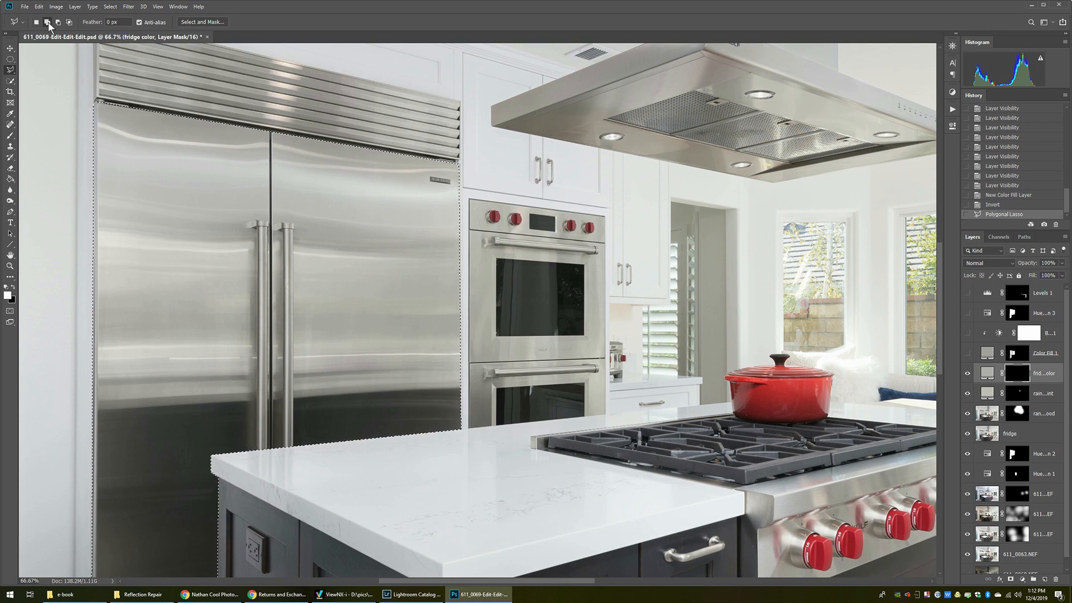
pyautogui.moveTo(48, 23)
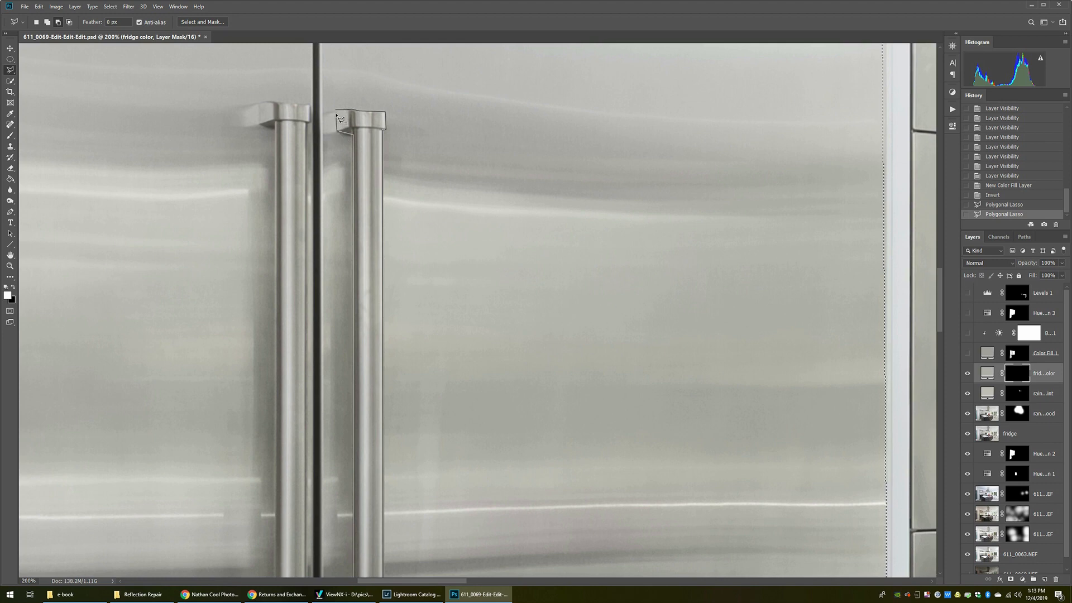
# Subtract the door handles from the fridge selection with the Polygonal Lasso
pyautogui.click(340, 117)
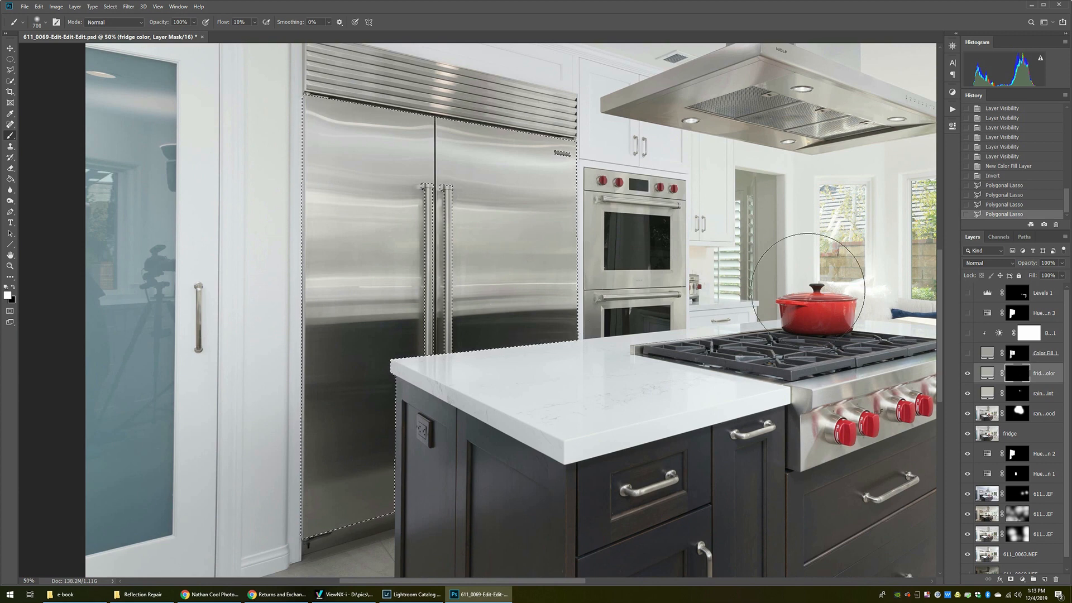
pyautogui.moveTo(431, 157)
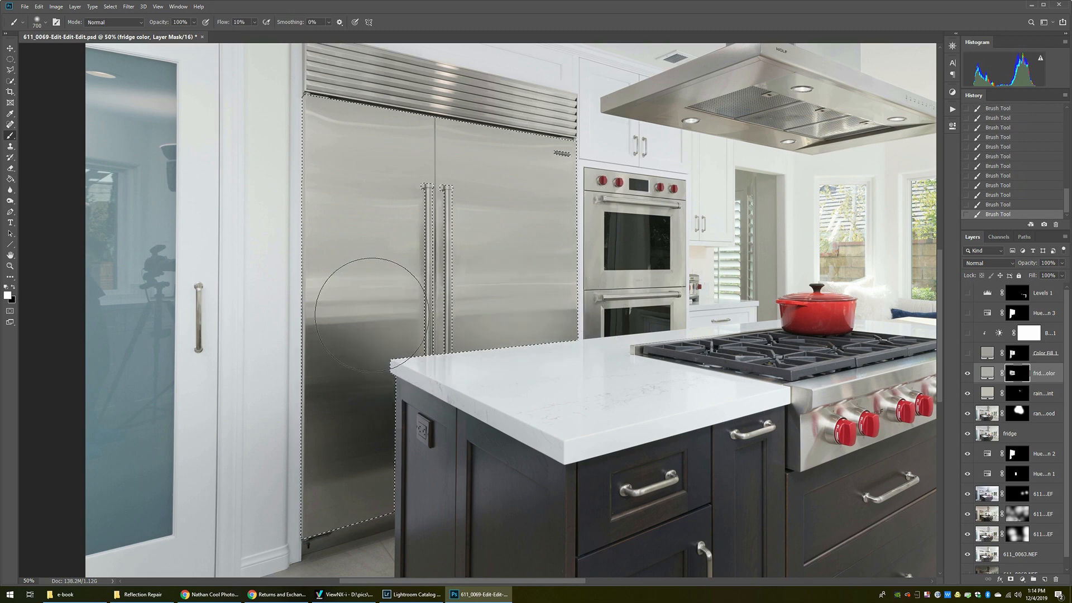
# Brush white into the fridge color mask to cover the left and lower fridge doors with gray
pyautogui.moveTo(369, 315); pyautogui.dragTo(370, 393)
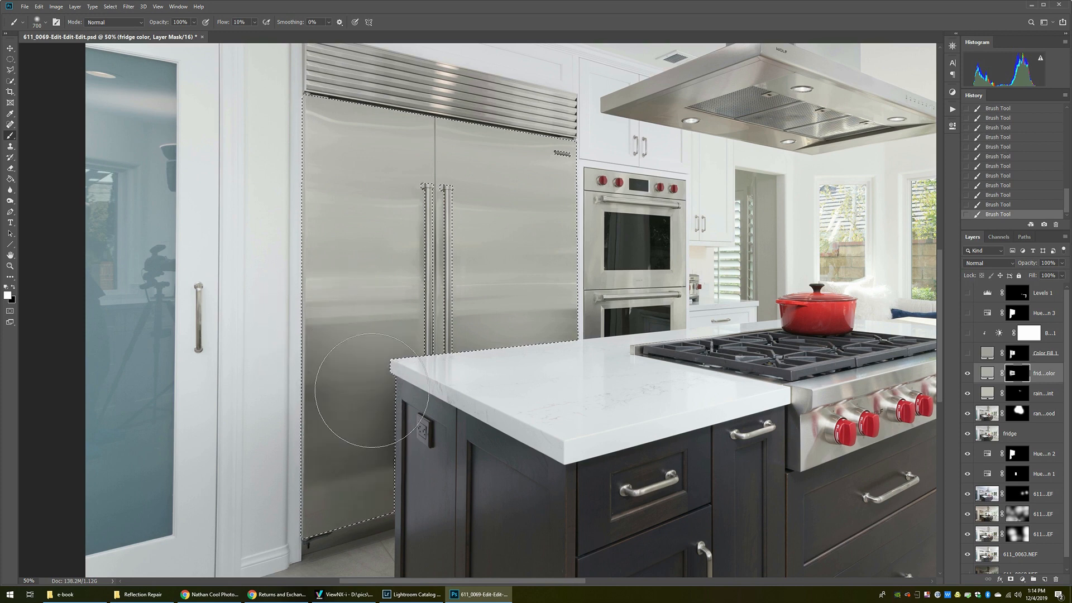
pyautogui.moveTo(370, 393); pyautogui.dragTo(315, 499)
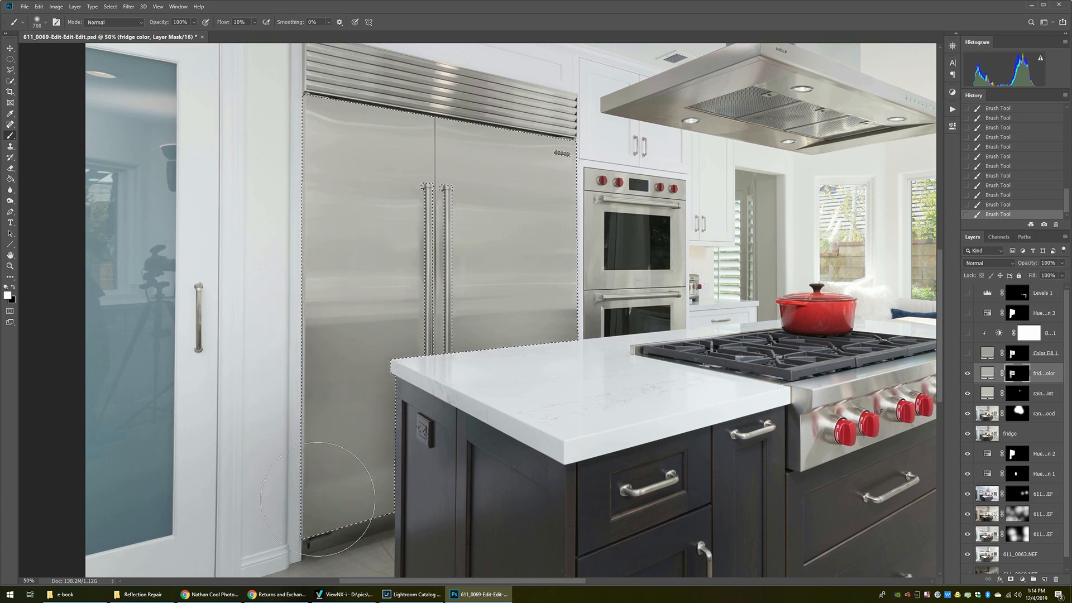
pyautogui.moveTo(315, 500); pyautogui.dragTo(325, 380)
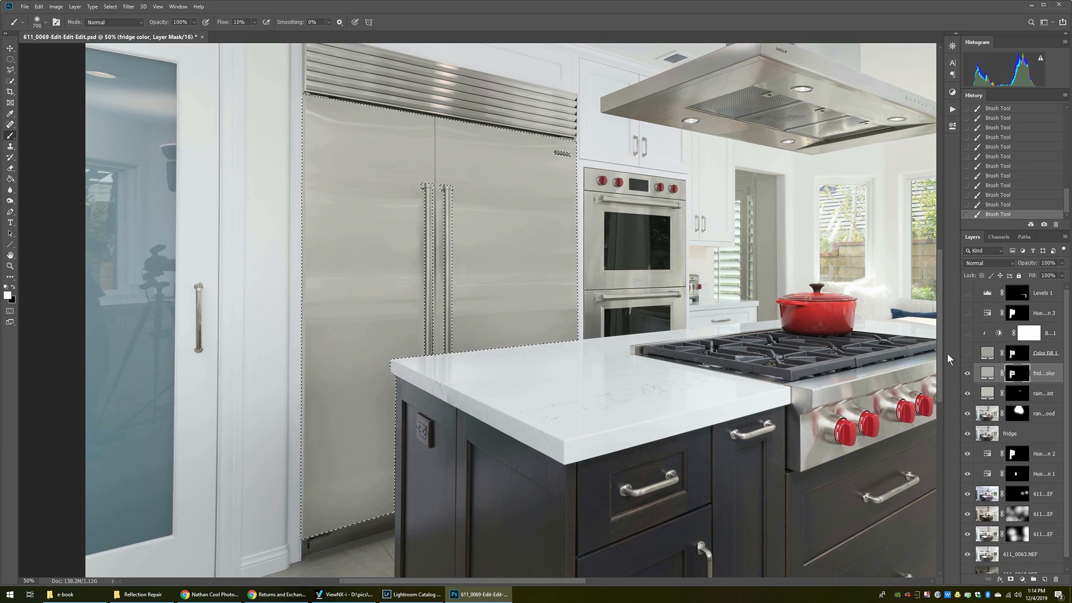
# Change the fridge color fill to the paler gray c5c3bf
pyautogui.doubleClick(987, 373)
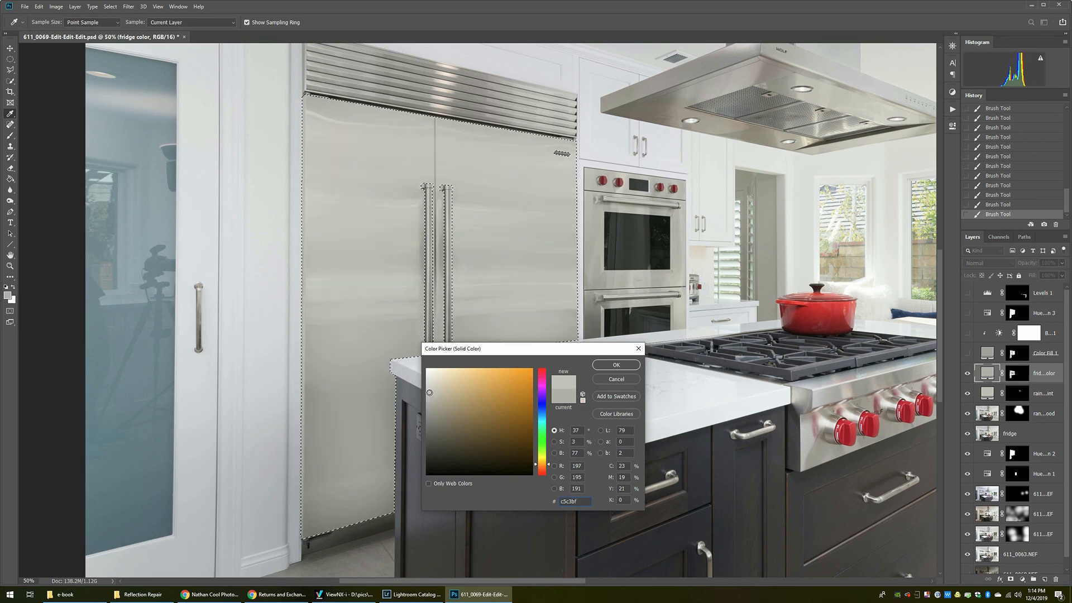
pyautogui.click(614, 364)
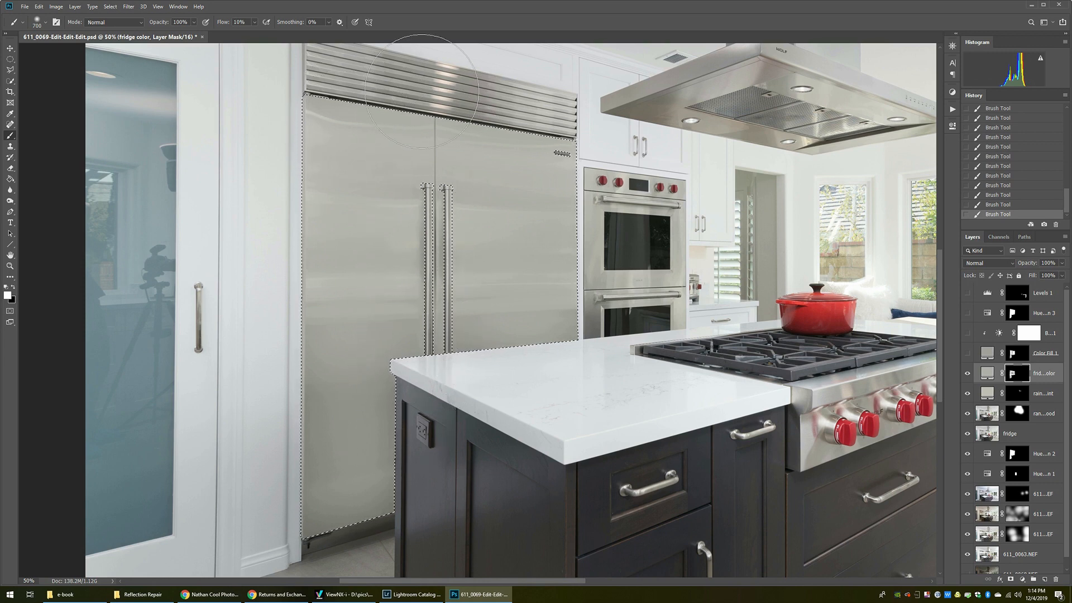
pyautogui.moveTo(503, 349)
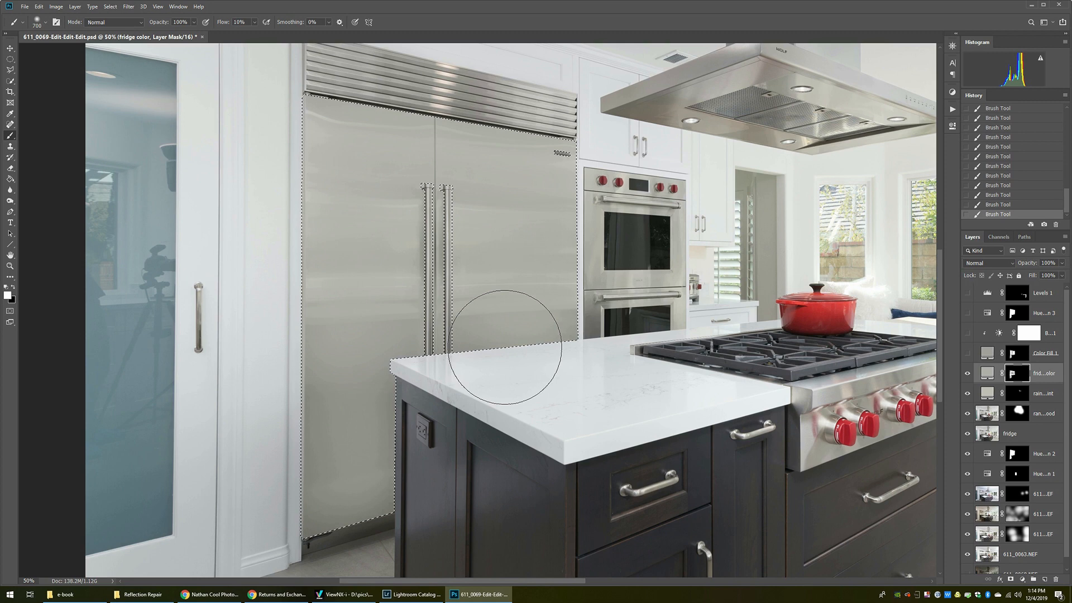
# Deselect, then lasso the seam between the fridge doors to clear its gray from the mask
pyautogui.press('ctrl+d')
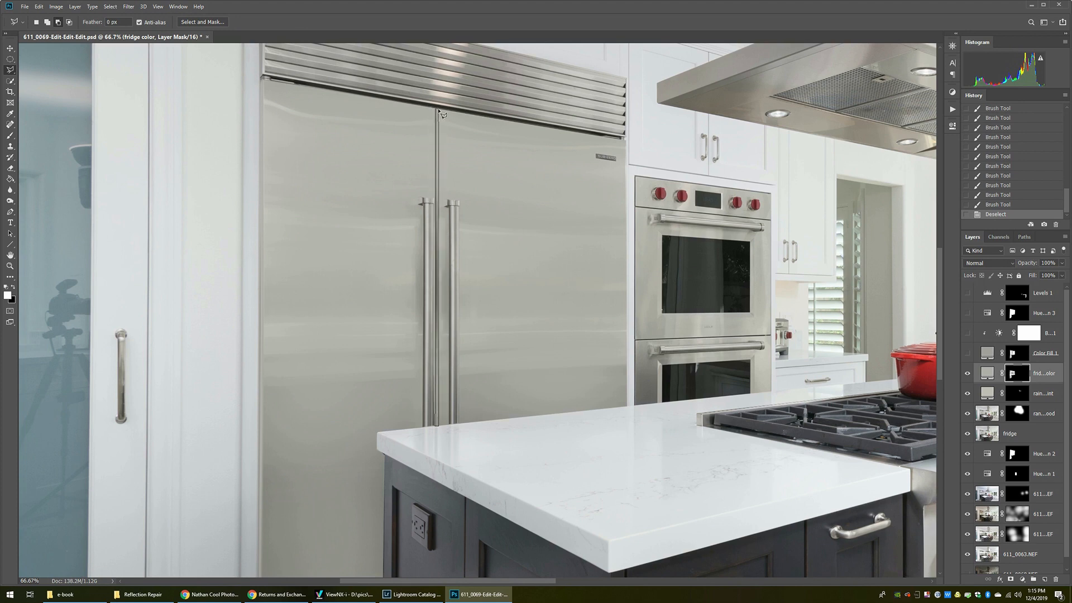
pyautogui.moveTo(437, 109); pyautogui.dragTo(437, 421)
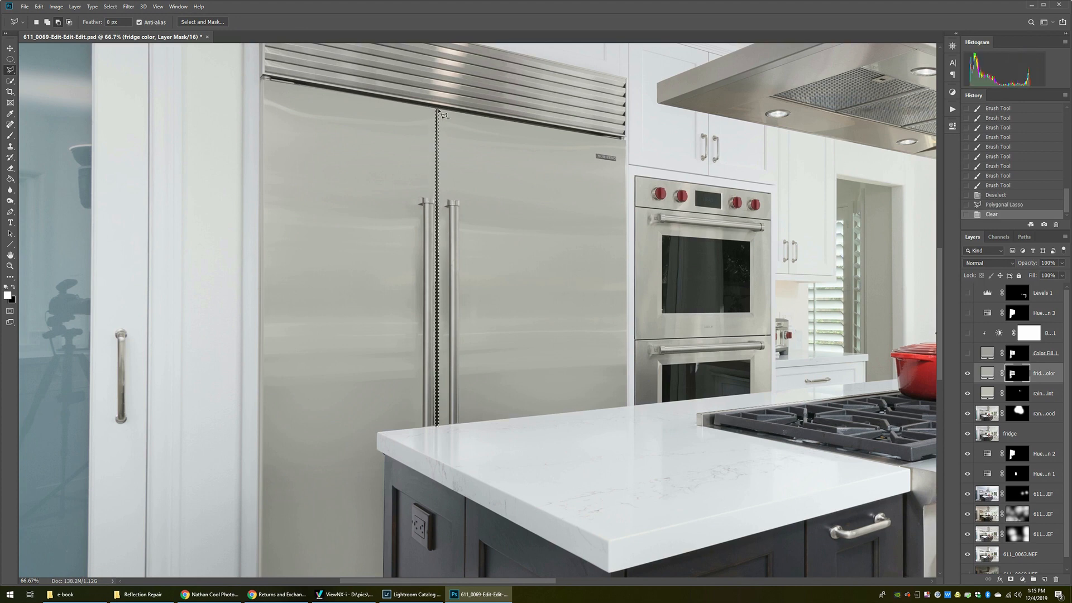
pyautogui.click(157, 7)
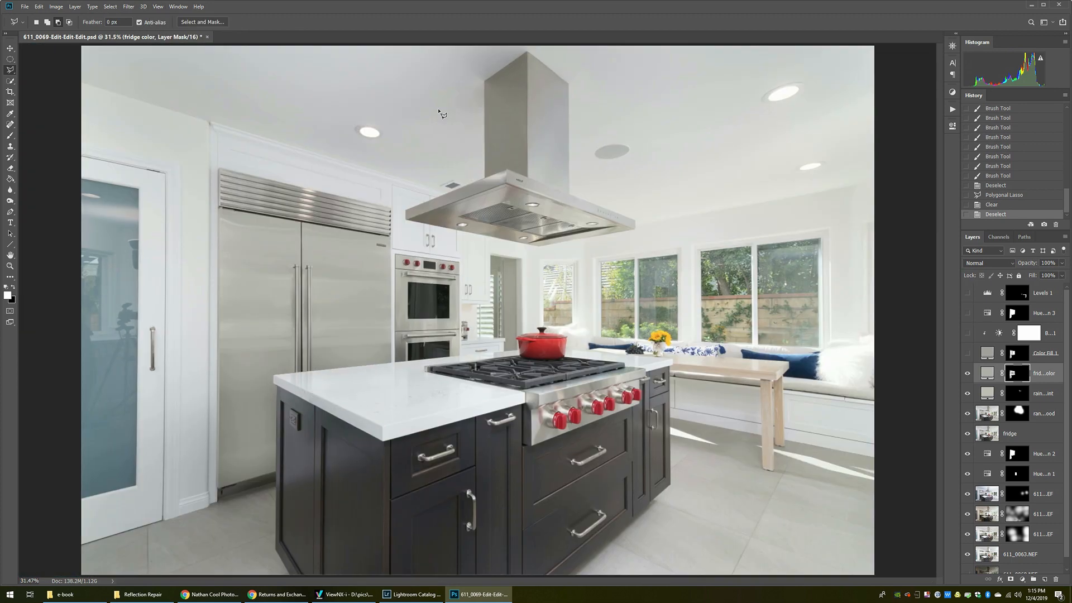
pyautogui.moveTo(914, 298)
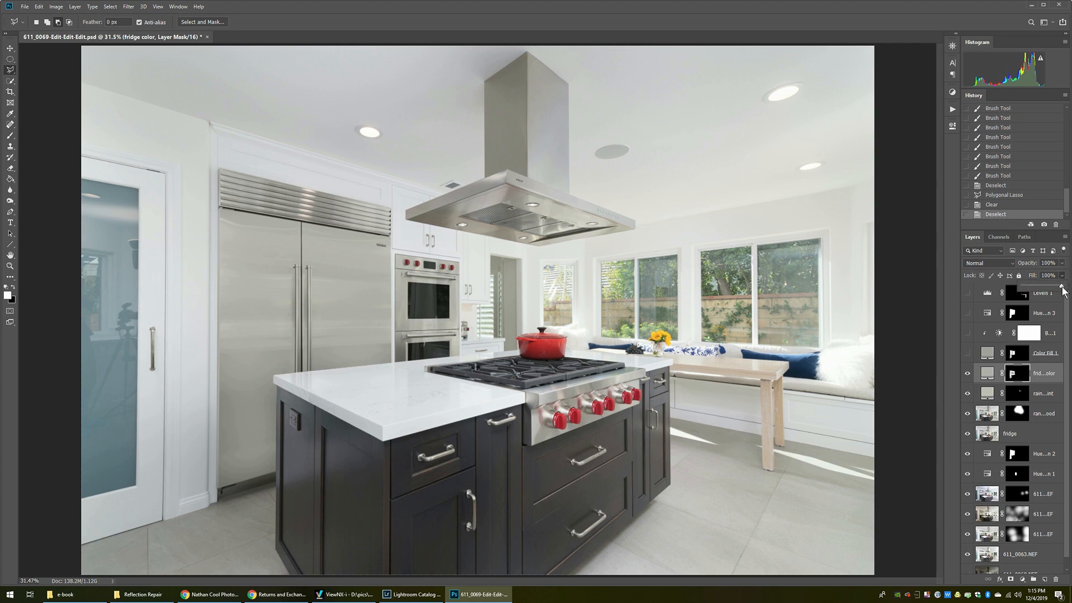
# Reduce the fridge color layer's Fill to 91% for a subtler cover
pyautogui.click(1046, 276)
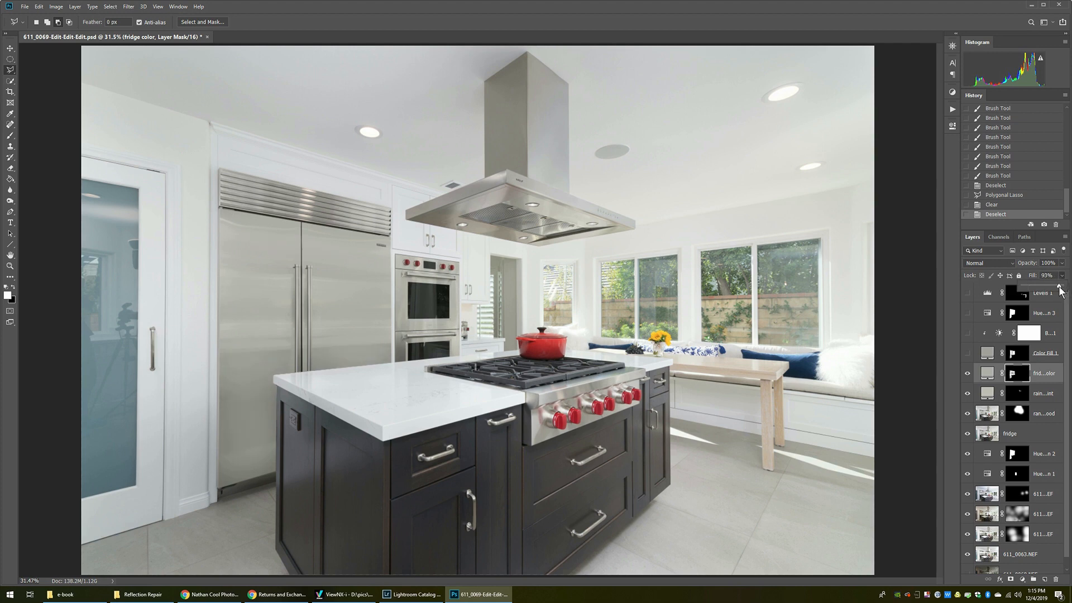
pyautogui.click(1058, 276)
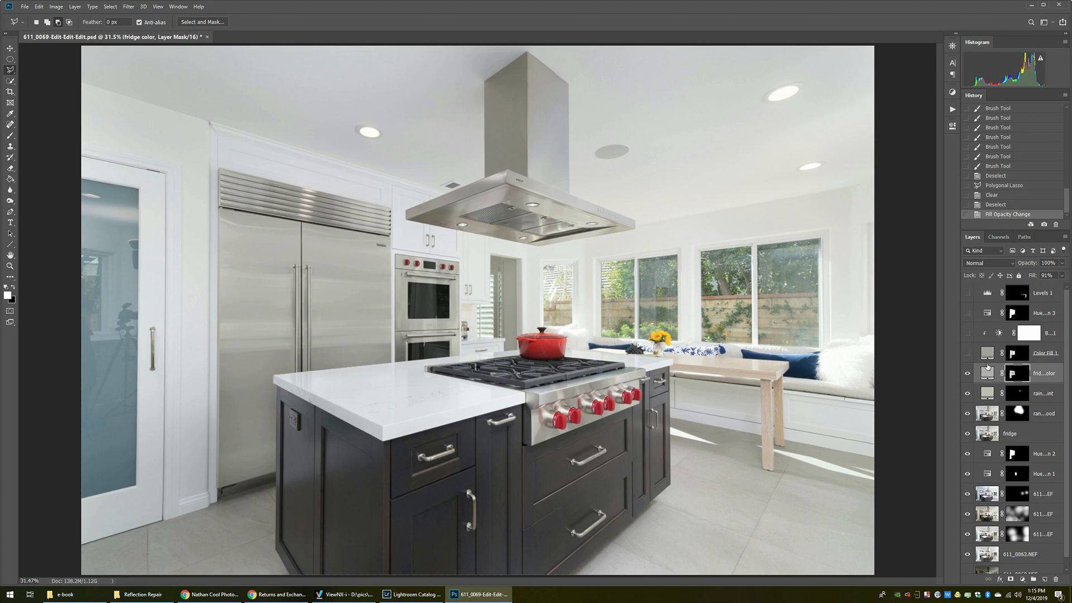
pyautogui.moveTo(696, 255)
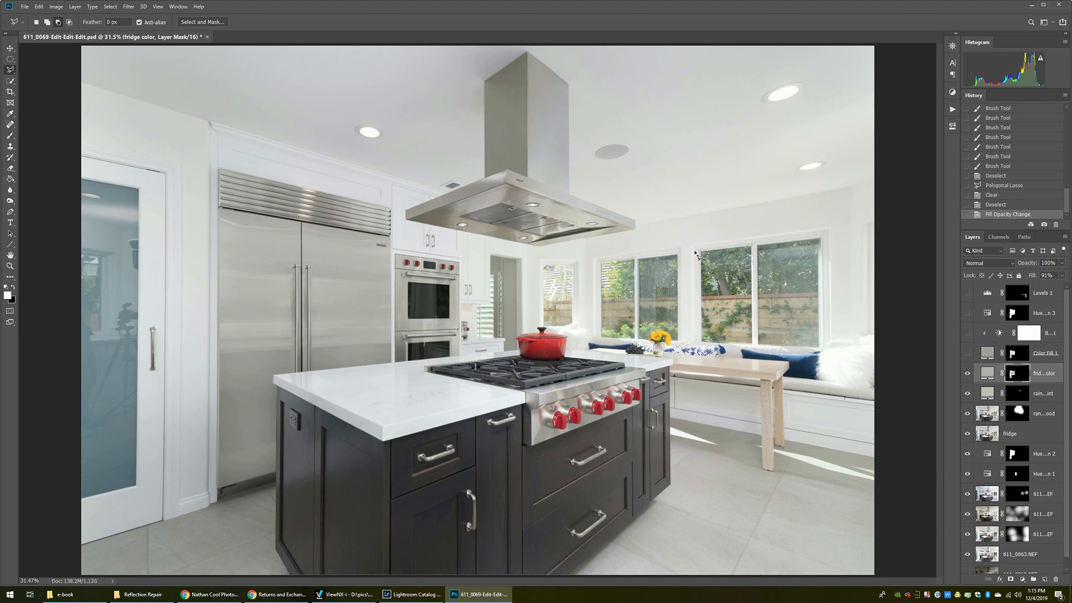
pyautogui.moveTo(876, 383)
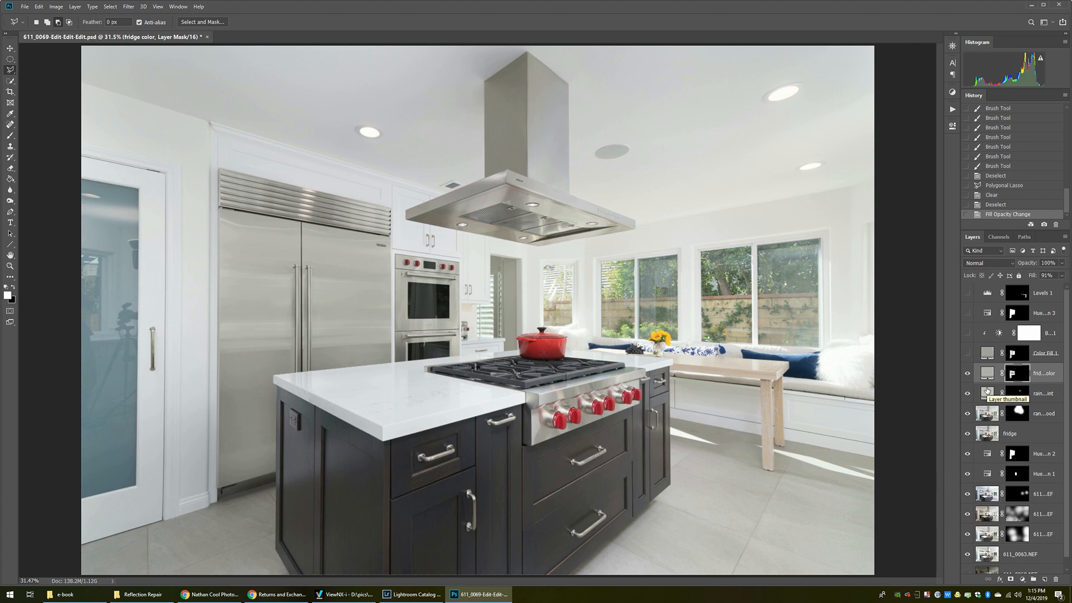
pyautogui.click(73, 7)
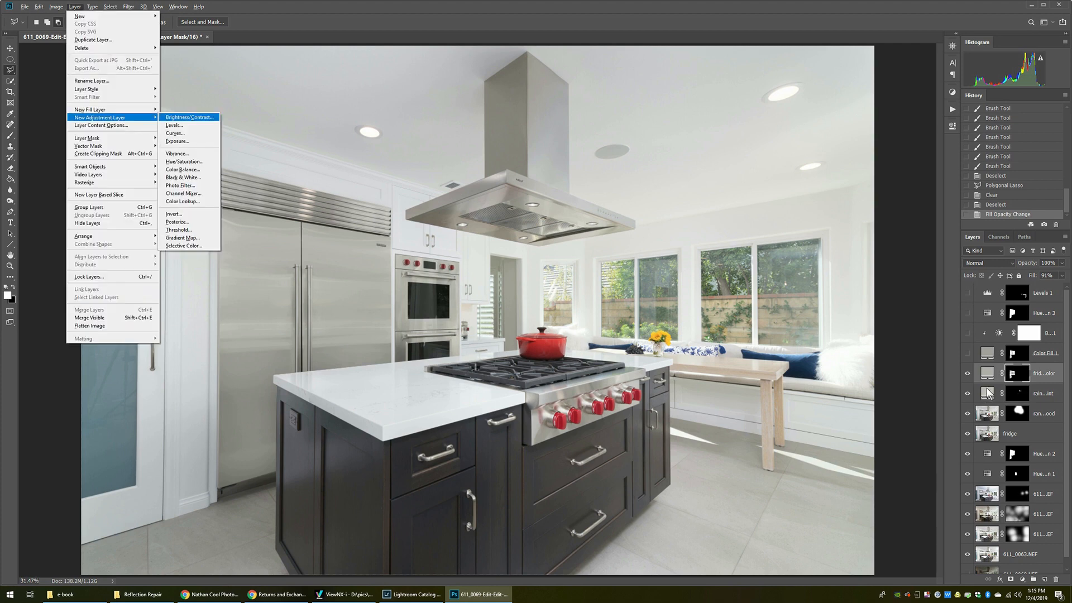
# Create Levels 2 clipped to fridge color and raise its black input to 56 to darken the gray
pyautogui.click(176, 125)
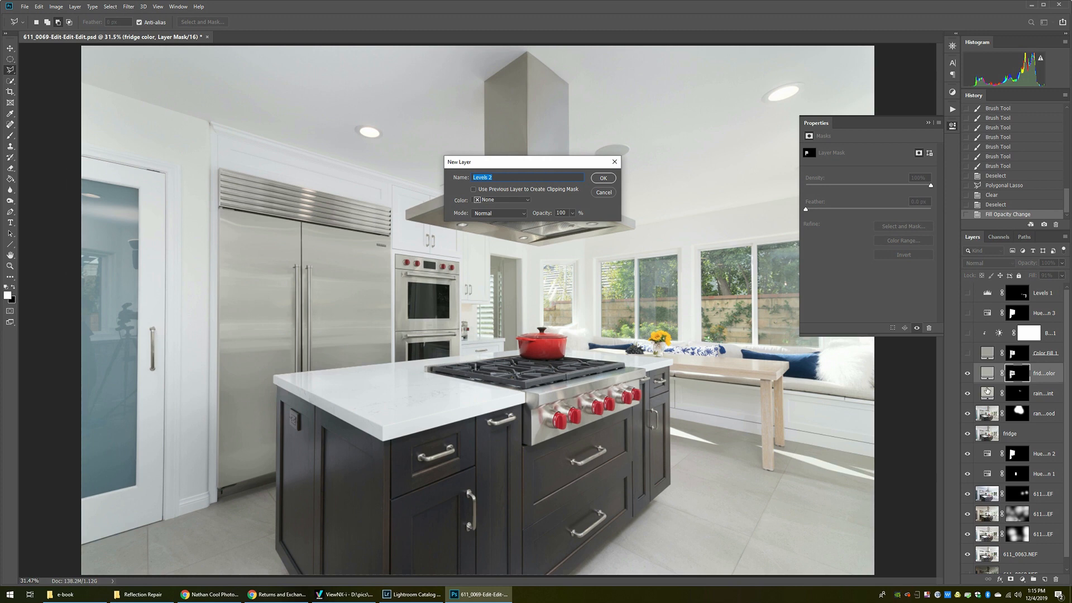
pyautogui.click(602, 177)
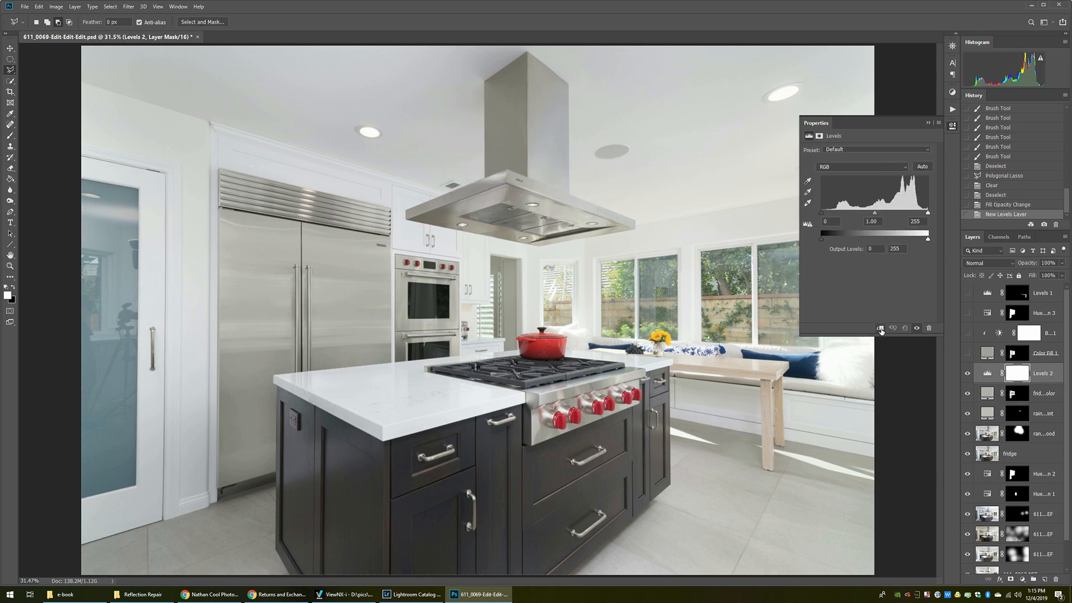
pyautogui.click(881, 328)
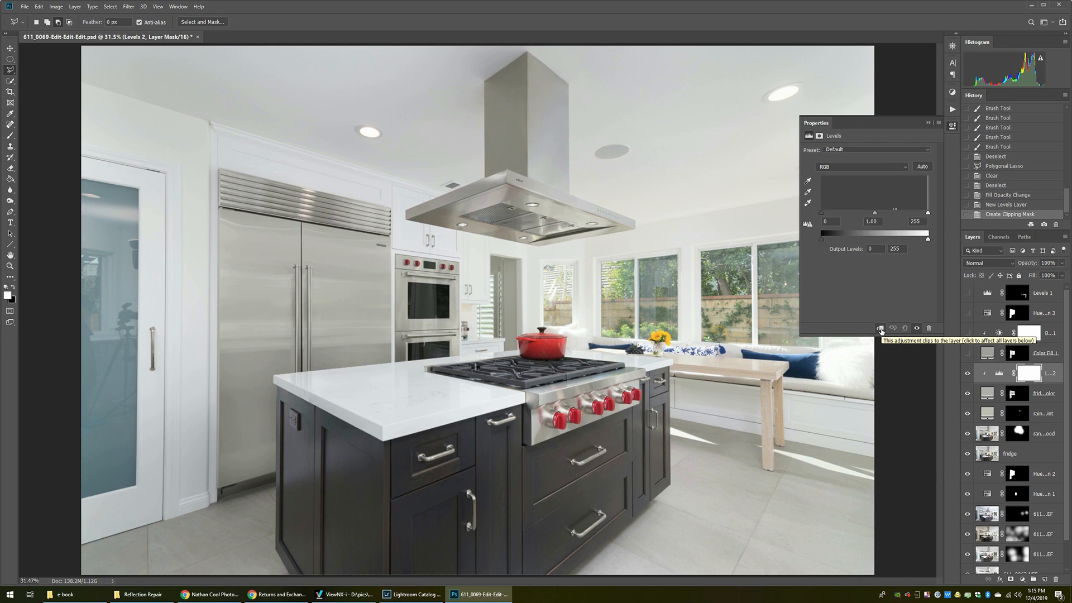
pyautogui.moveTo(824, 219)
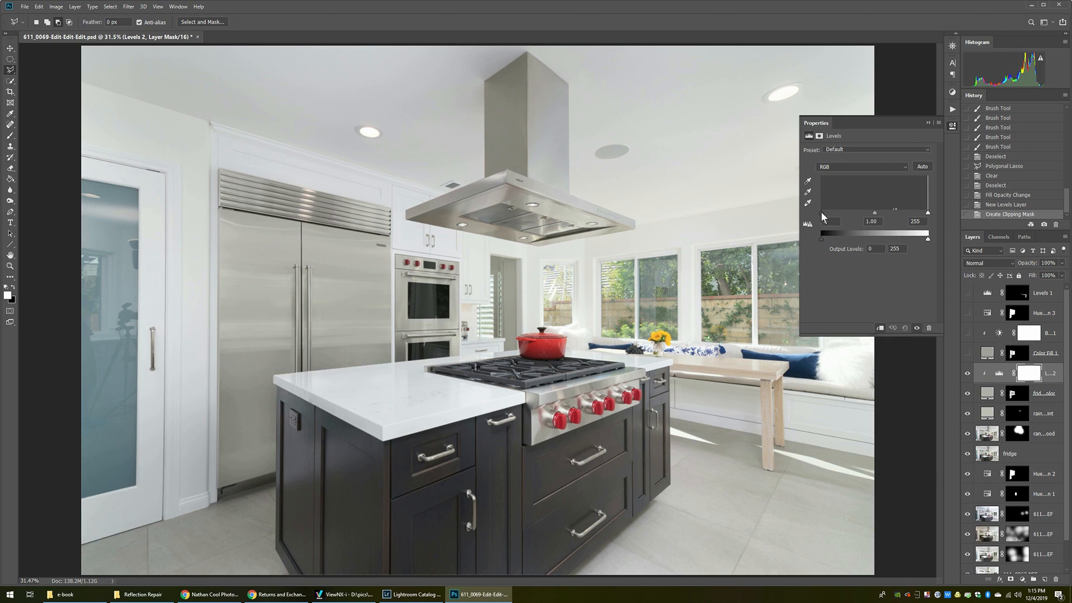
pyautogui.moveTo(824, 212); pyautogui.dragTo(844, 212)
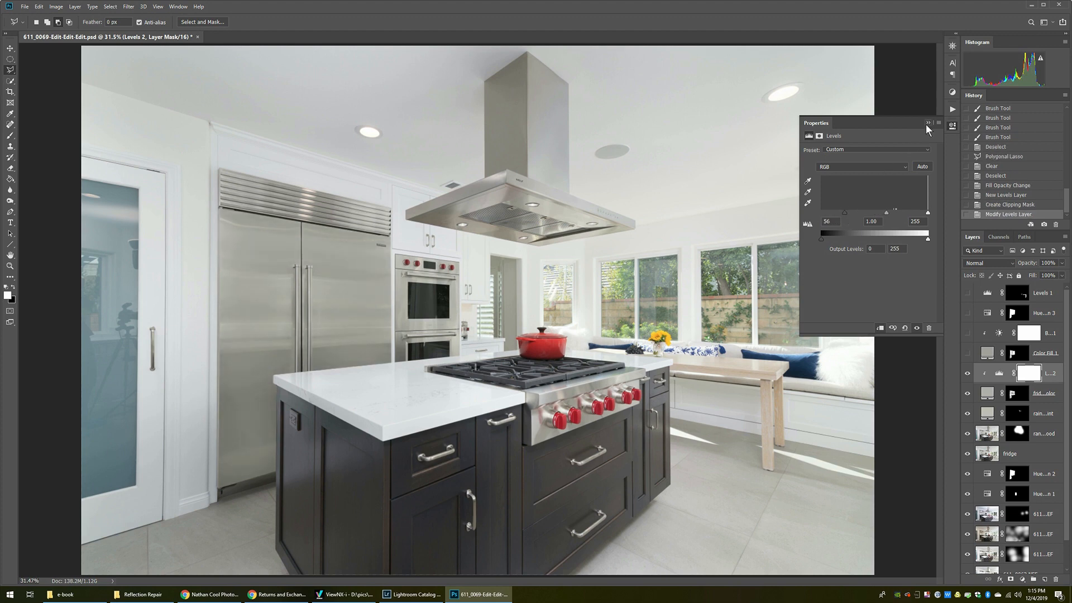
pyautogui.click(928, 124)
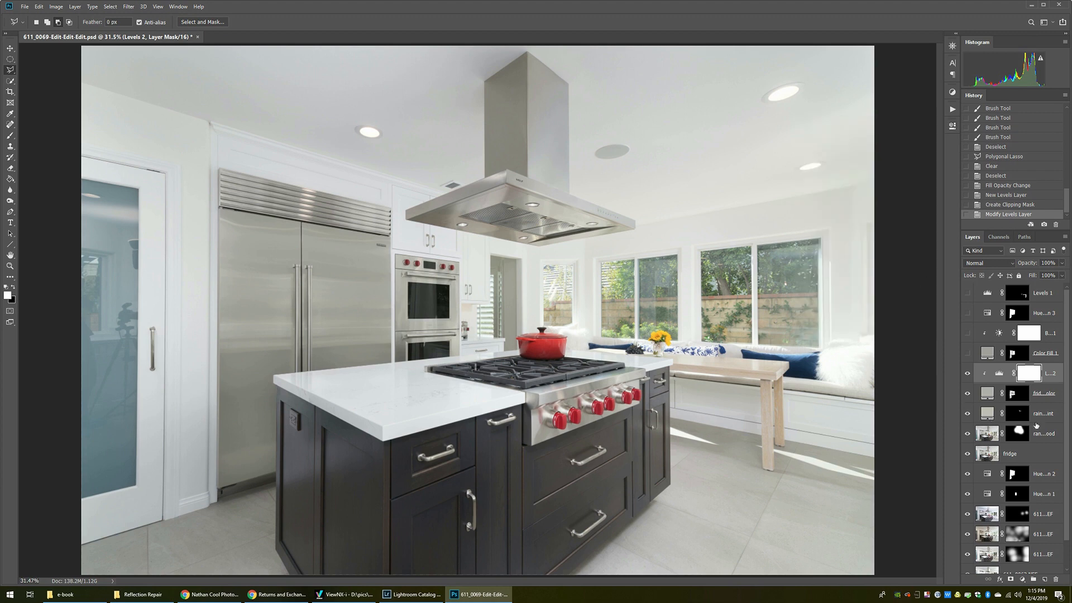
pyautogui.moveTo(1038, 412)
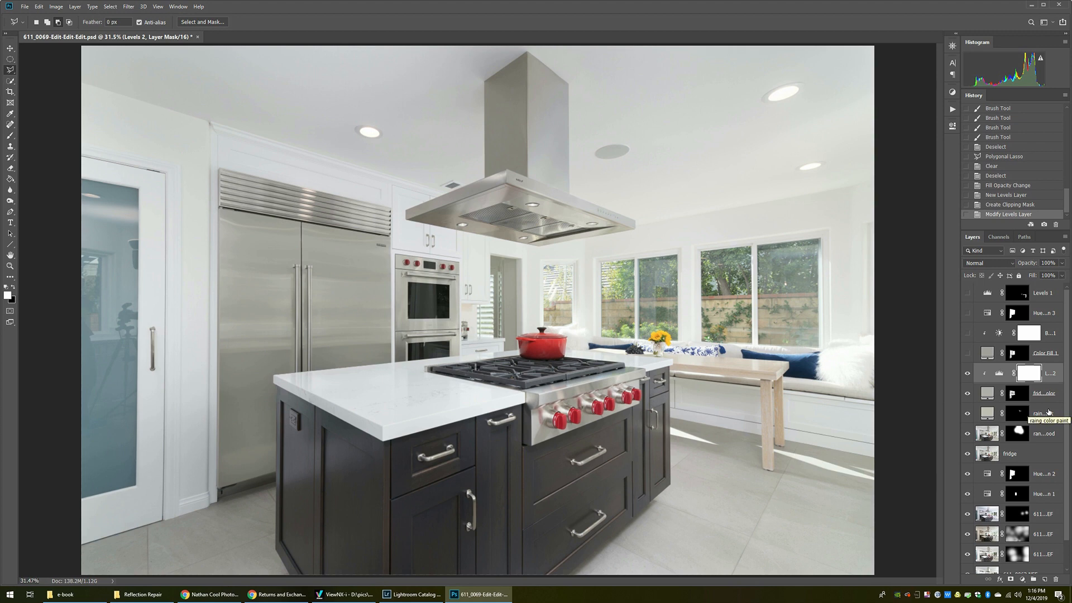
# Create Hue/Saturation 4 clipped to fridge color with saturation about -38, then select fridge color for grouping
pyautogui.click(74, 7)
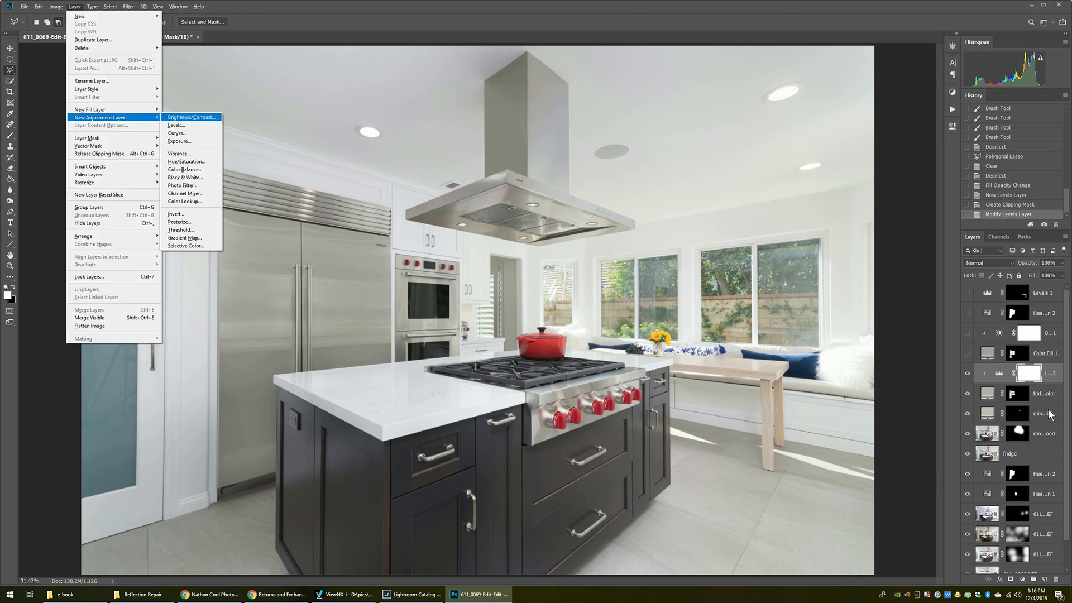
pyautogui.click(187, 161)
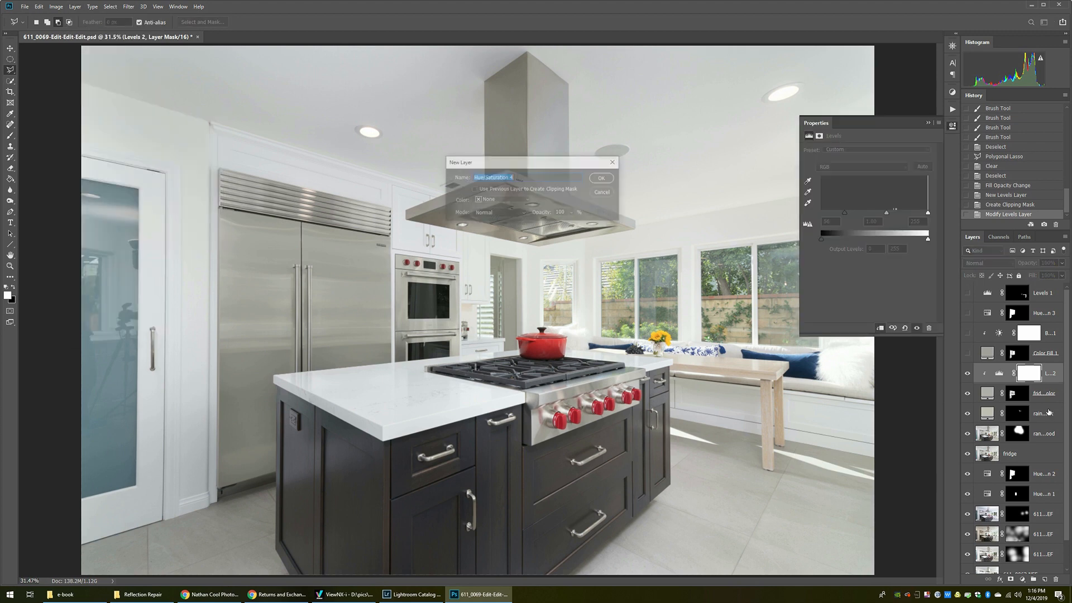
pyautogui.click(601, 177)
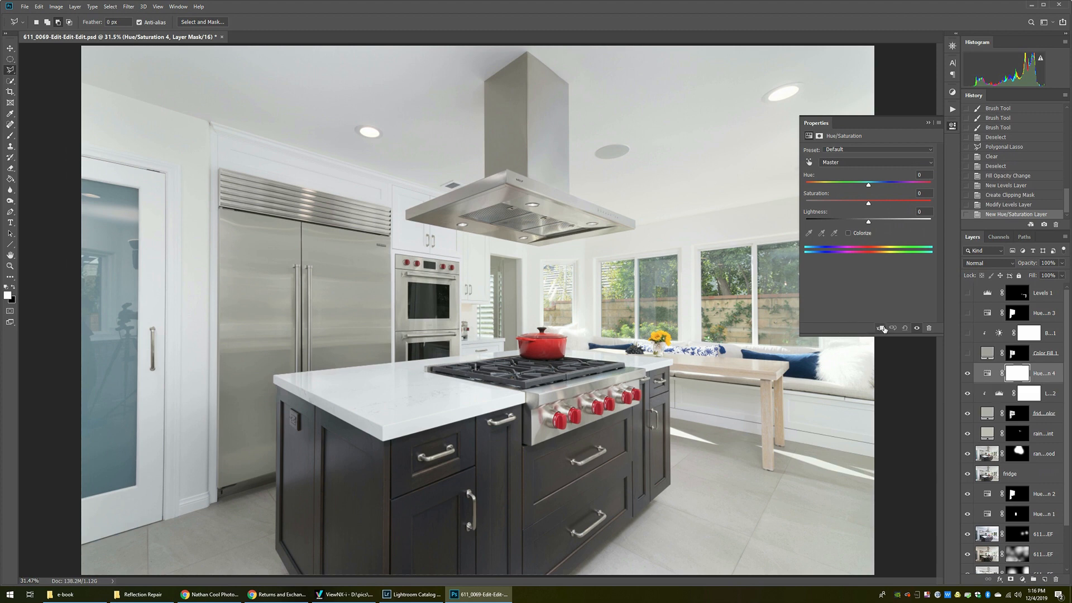
pyautogui.moveTo(869, 203); pyautogui.dragTo(860, 203)
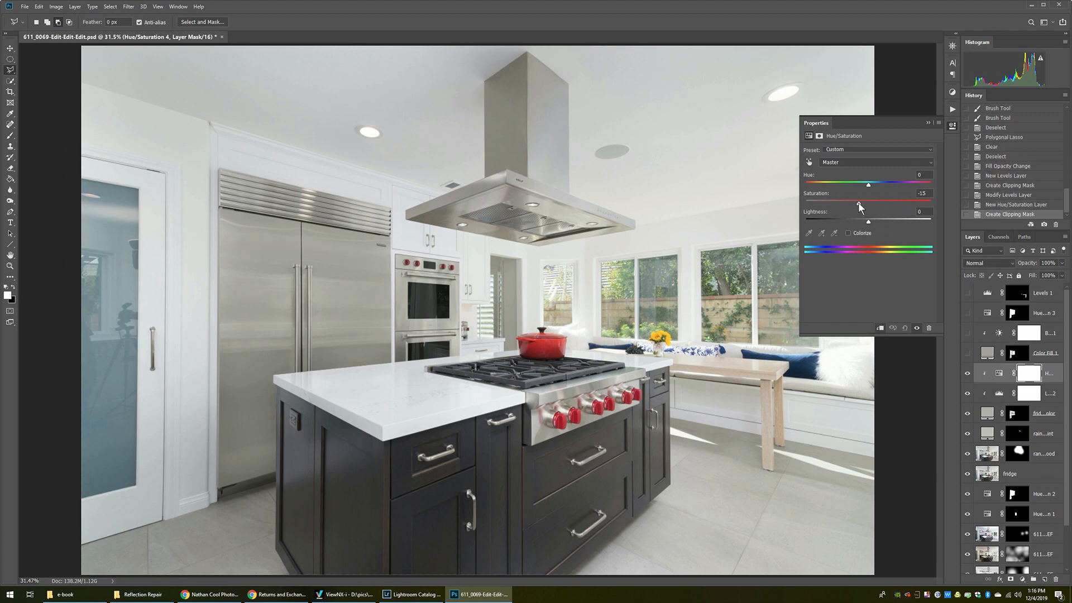
pyautogui.moveTo(869, 203); pyautogui.dragTo(843, 203)
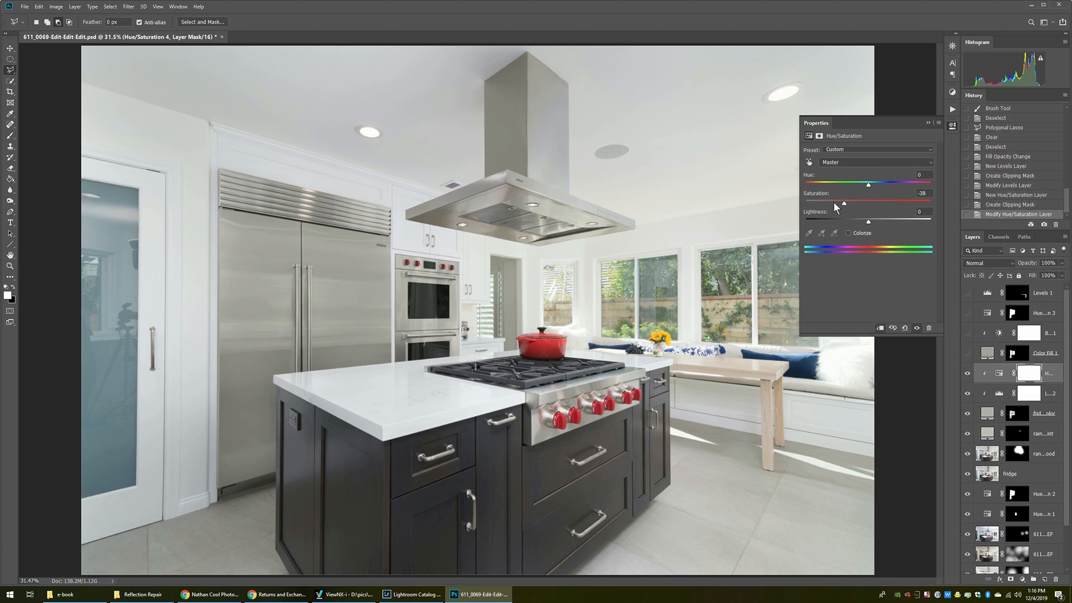
pyautogui.moveTo(845, 204); pyautogui.dragTo(828, 203)
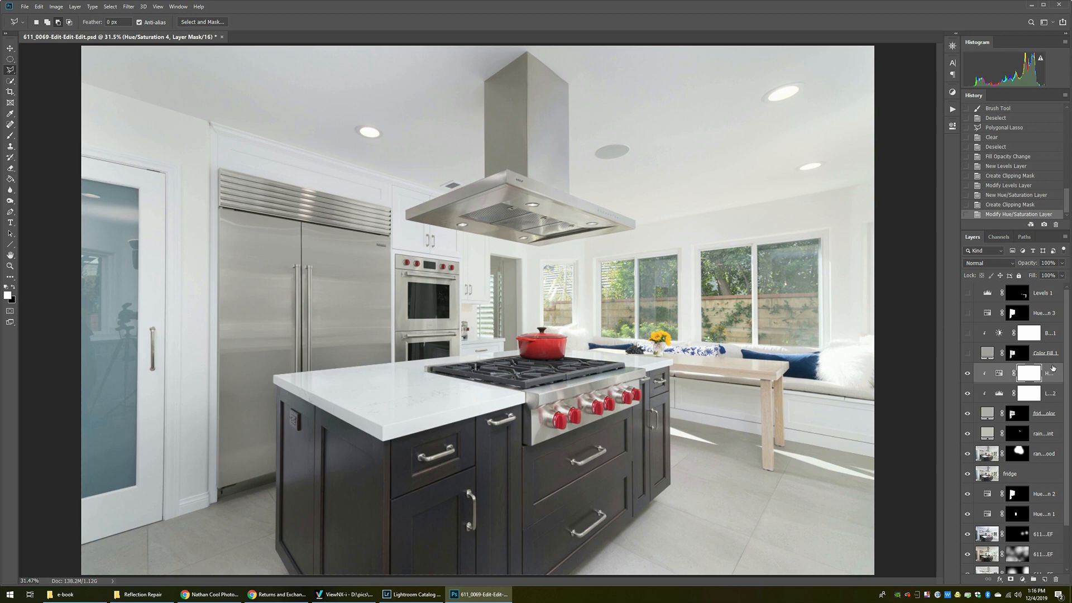
pyautogui.click(1046, 414)
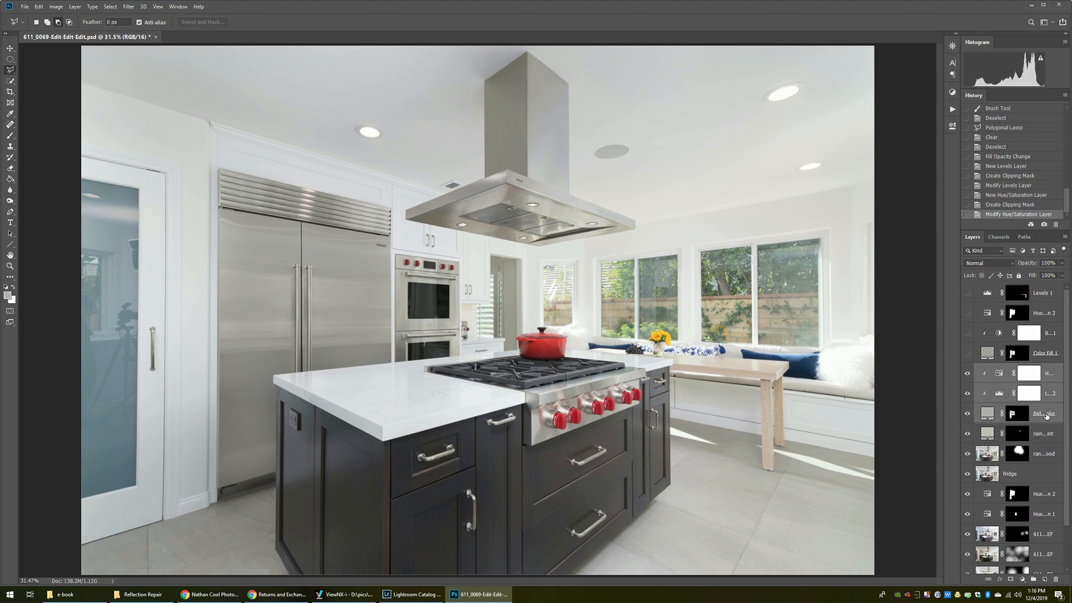
# Group the fridge color layer and its clipped adjustments into Group 1 via Group from Layers
pyautogui.rightClick(1045, 414)
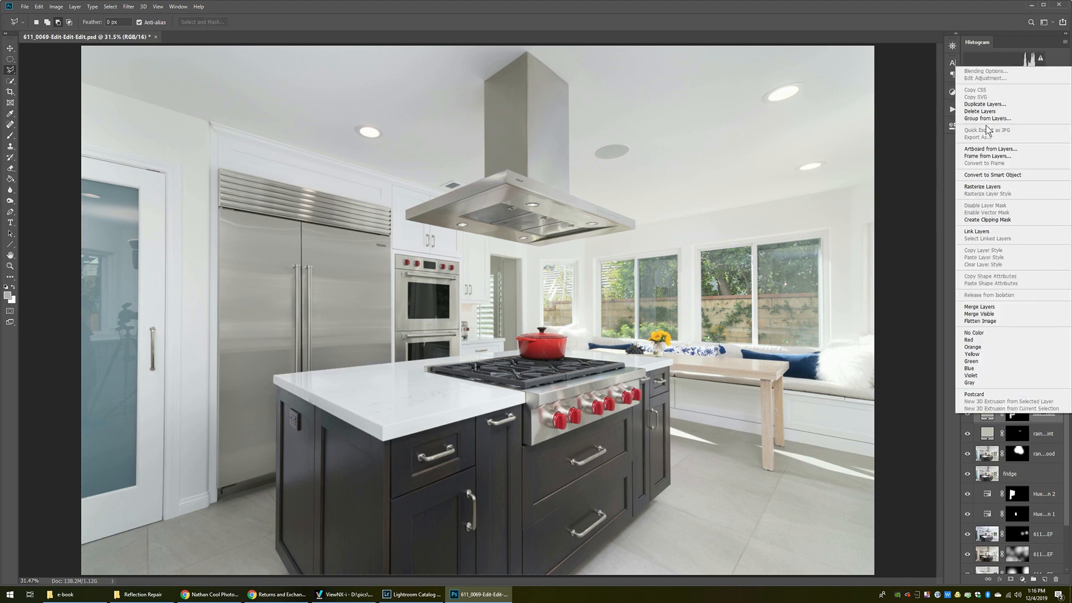
pyautogui.click(987, 117)
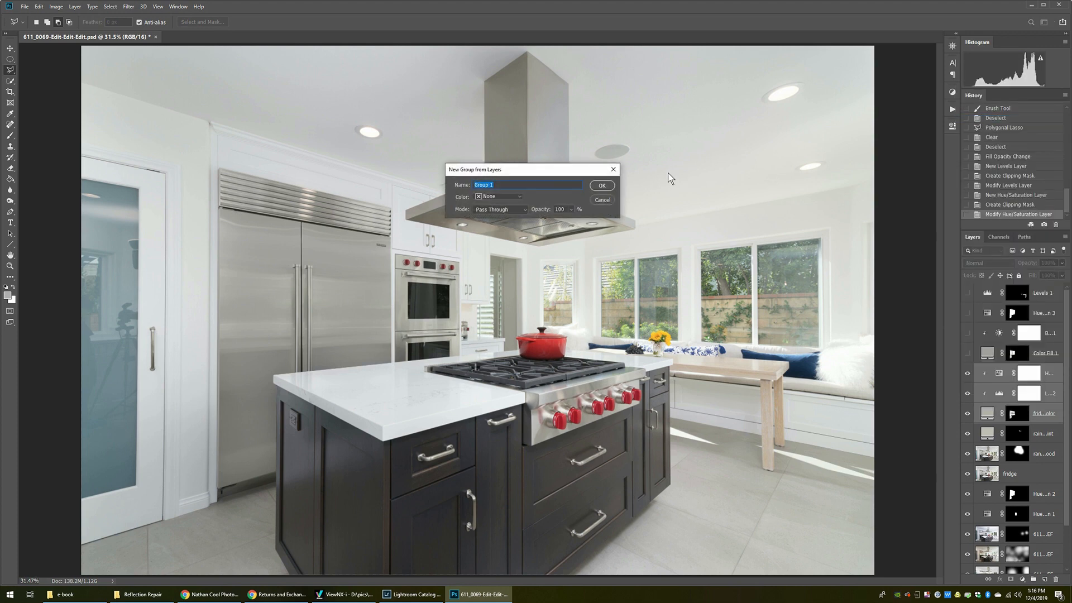
pyautogui.click(601, 186)
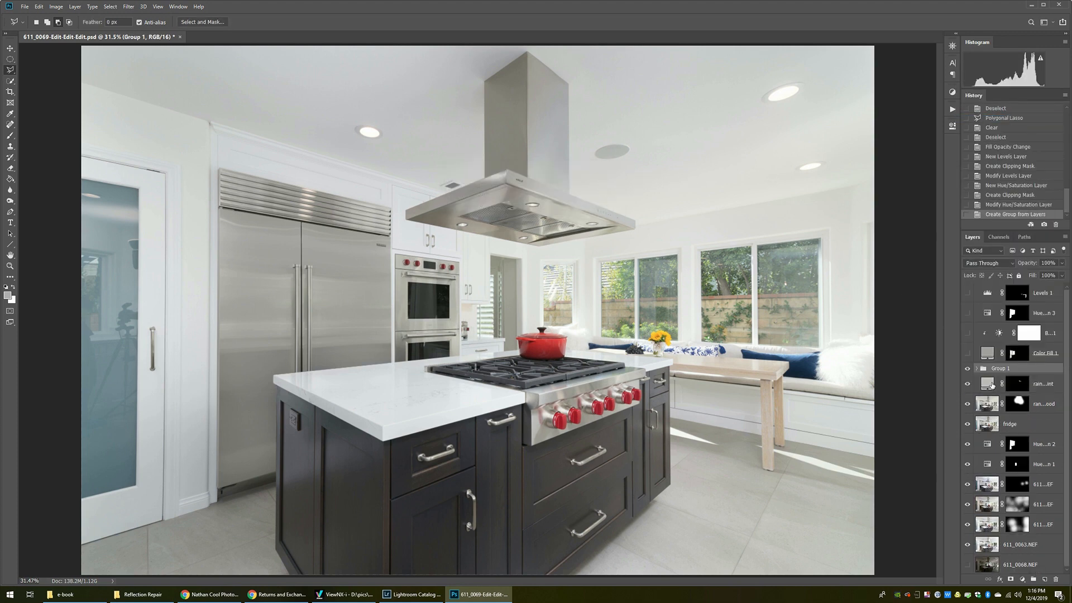